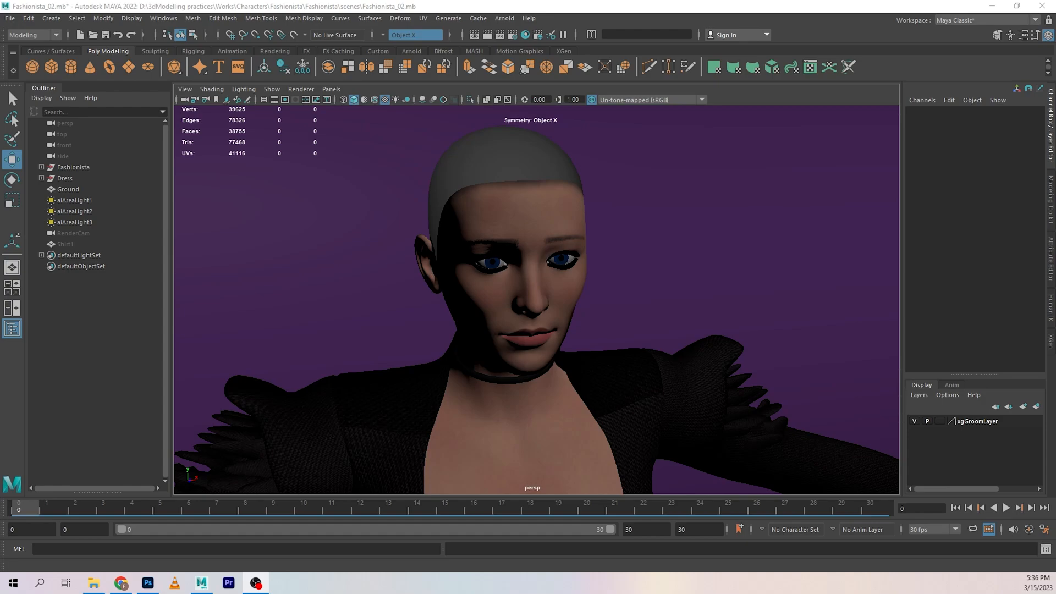
mouse_move(430, 236)
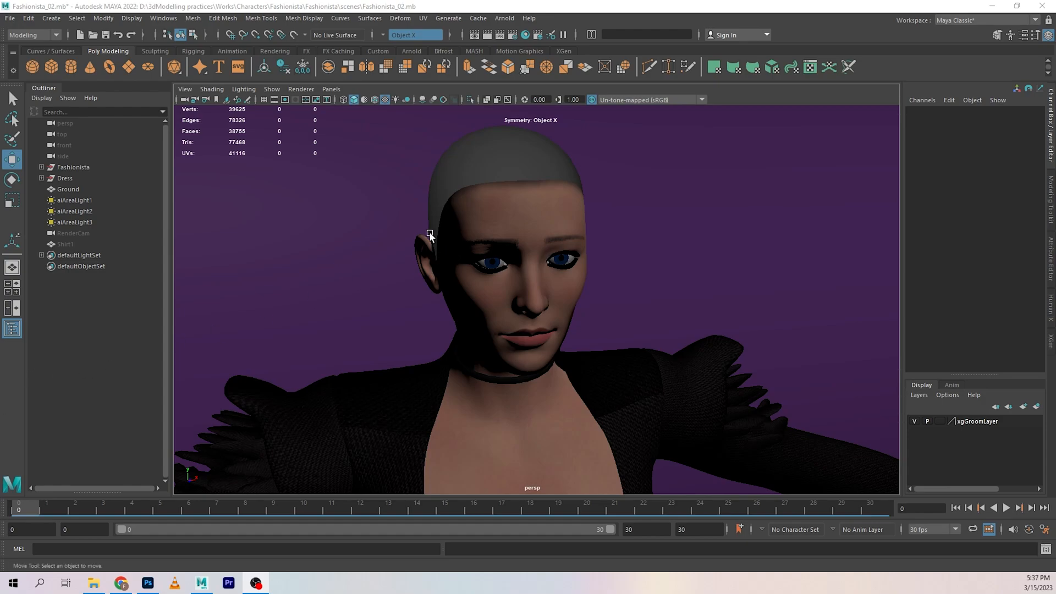
mouse_move(261, 177)
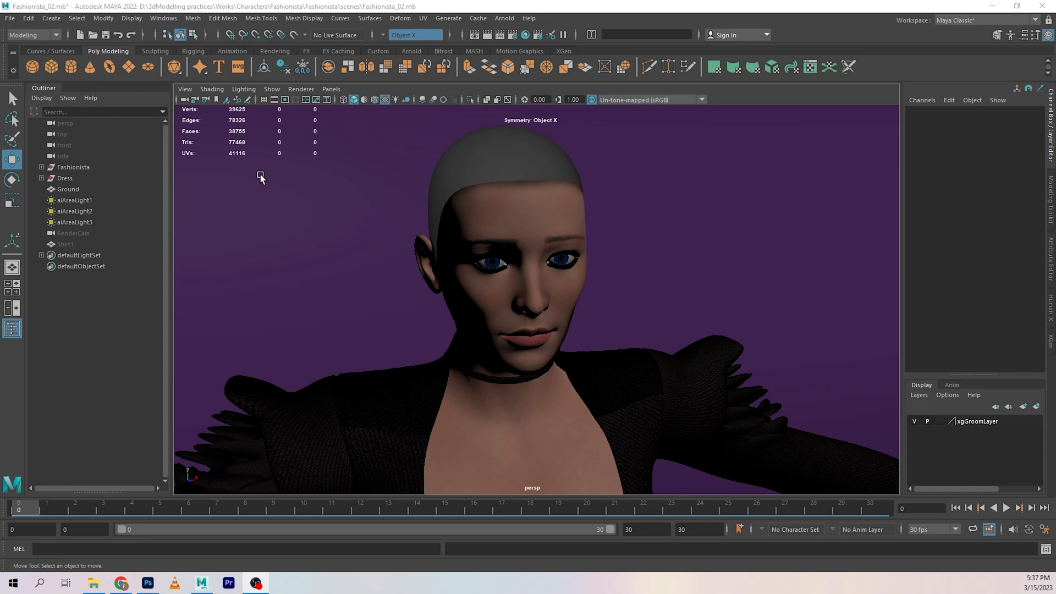
mouse_move(623, 144)
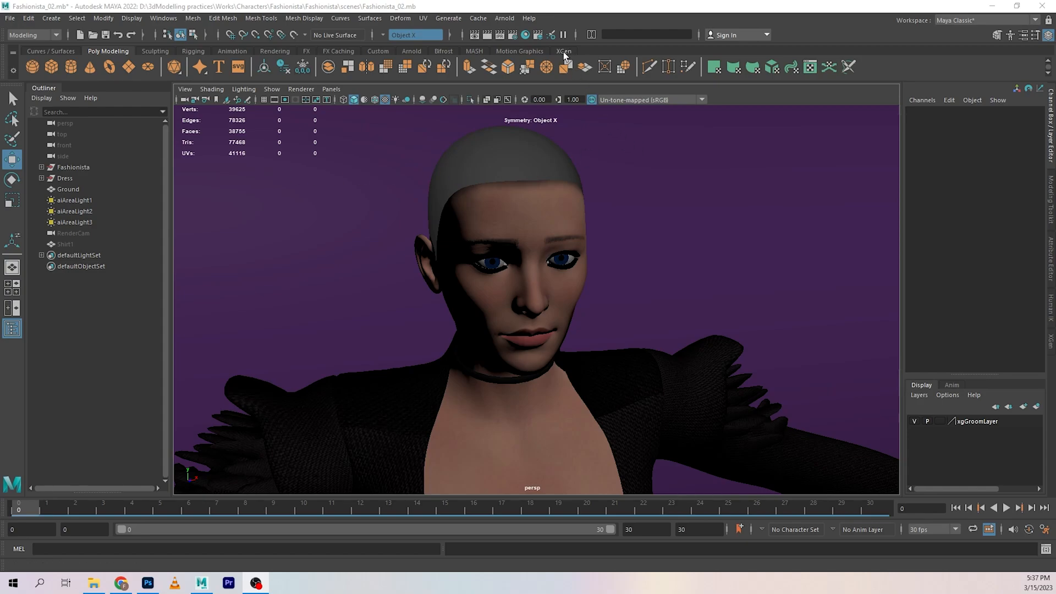
Switch to the XGen shelf and open the XGen editor window
left_click(563, 51)
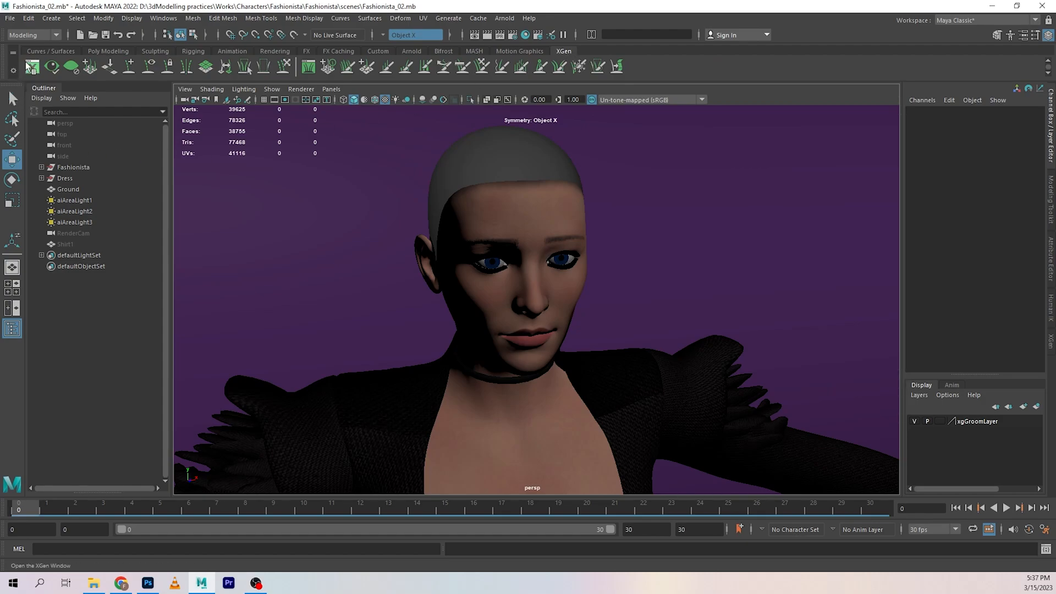
left_click(564, 51)
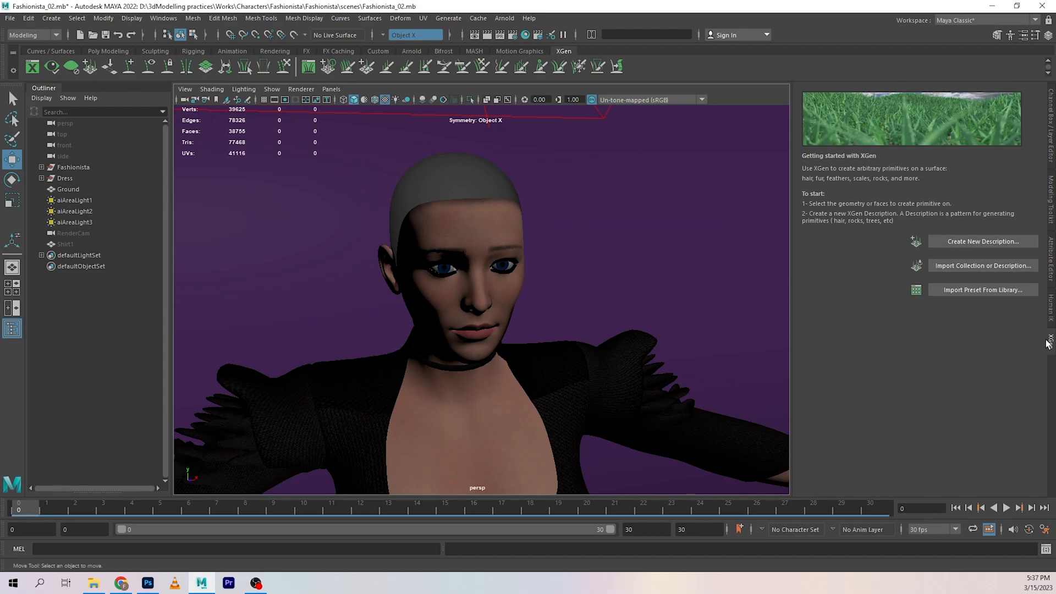
mouse_move(1046, 309)
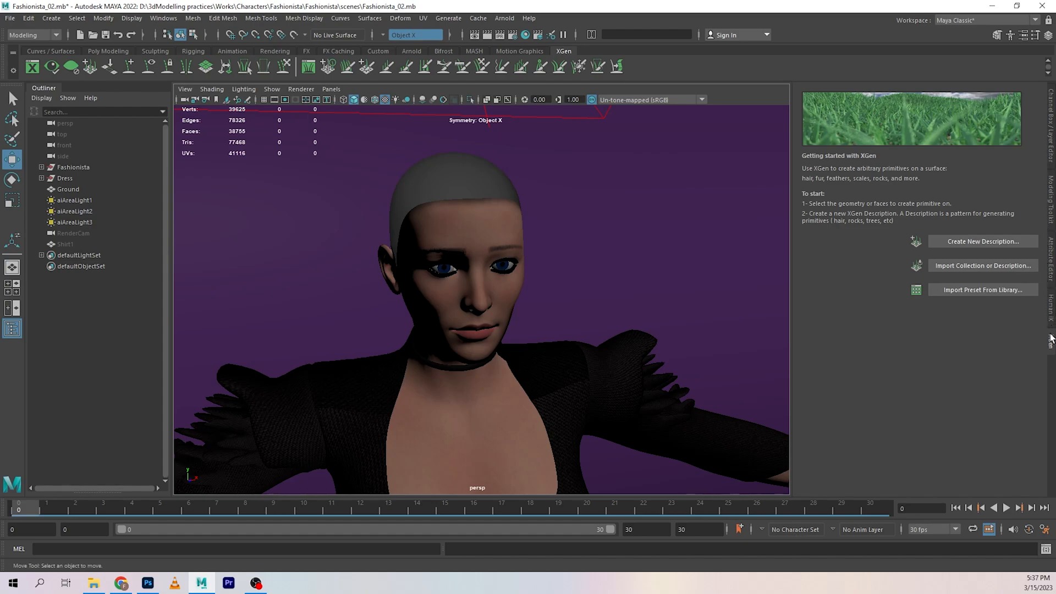
mouse_move(1035, 337)
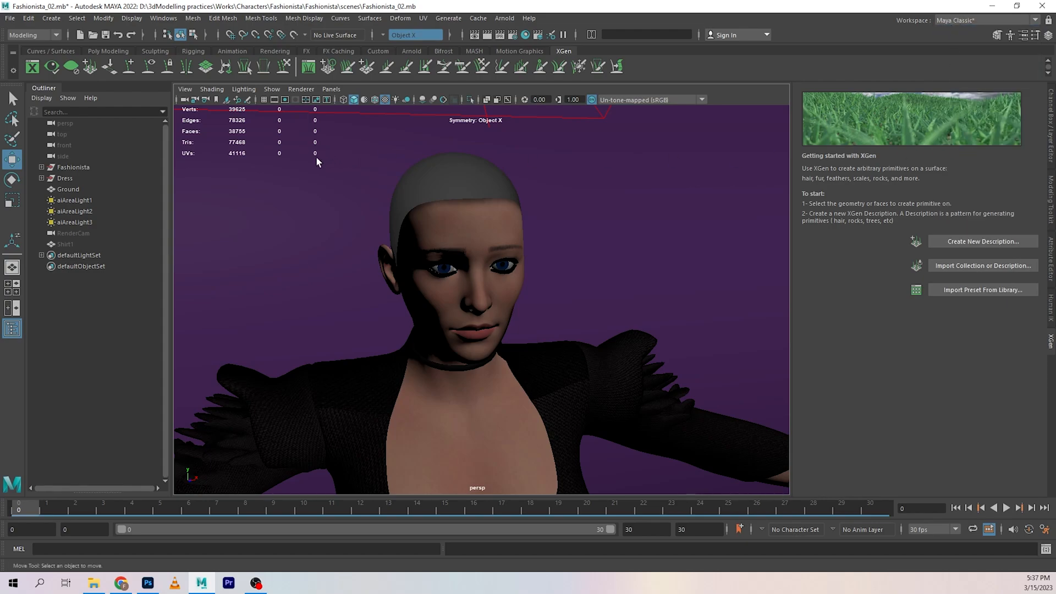
left_click(163, 18)
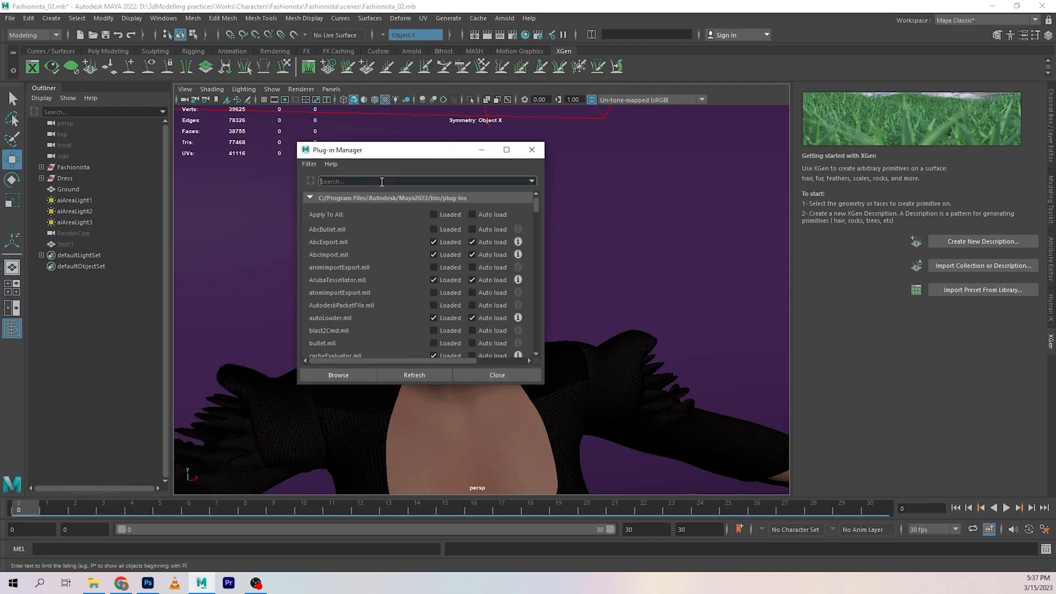
type("xgen")
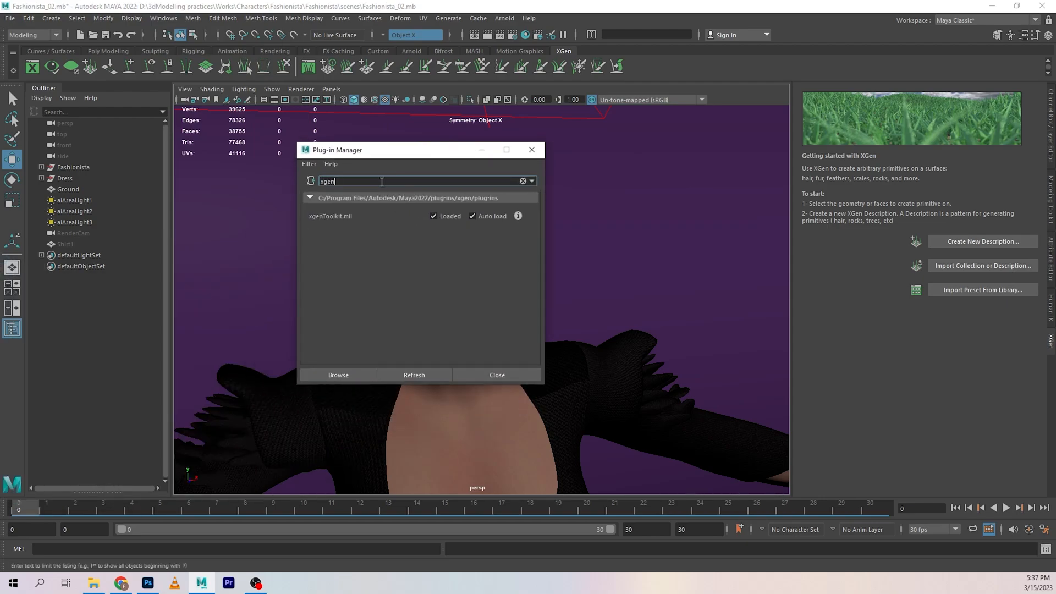
mouse_move(531, 150)
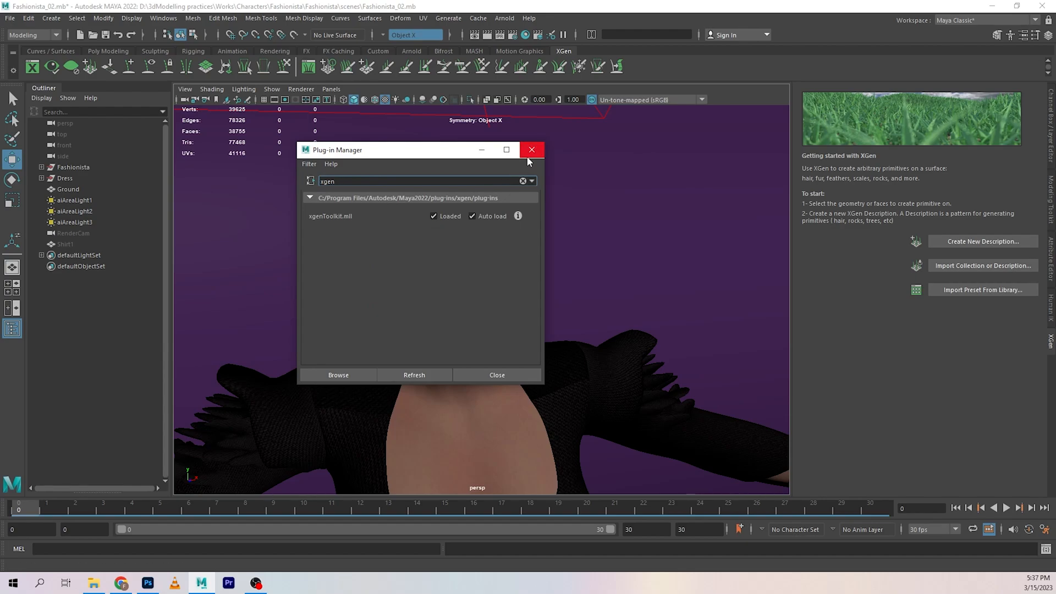
left_click(531, 149)
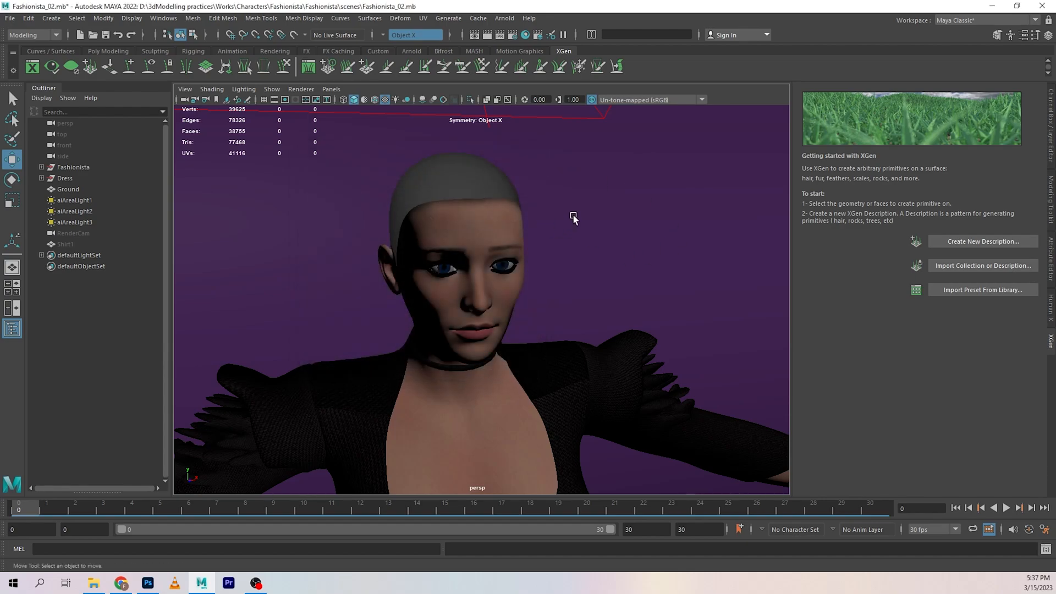
mouse_move(290, 205)
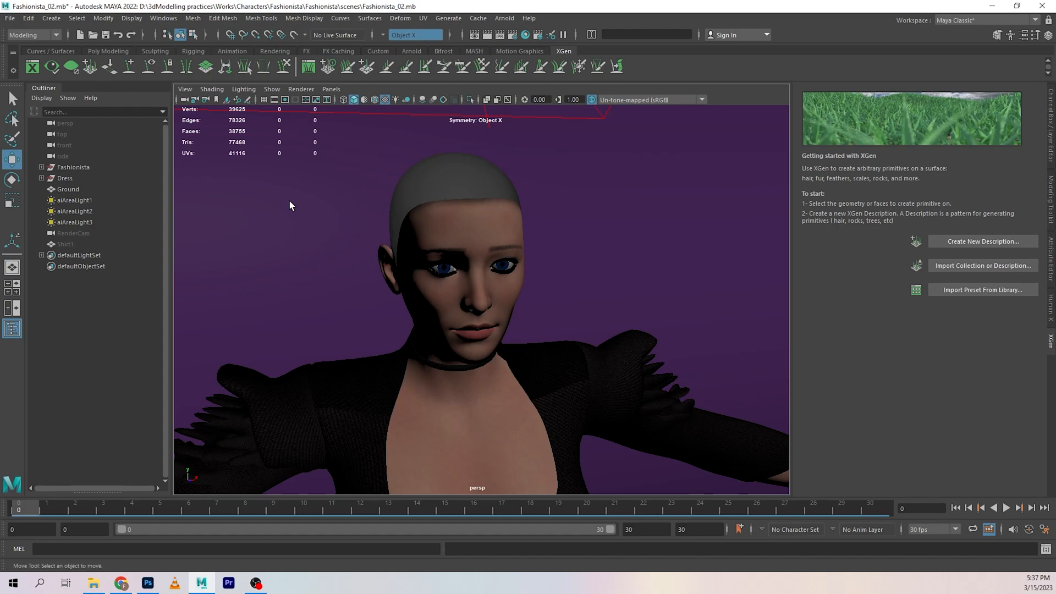
Select the Scalp mesh inside the Fashionista group in the Outliner, then collapse the group
left_click(73, 166)
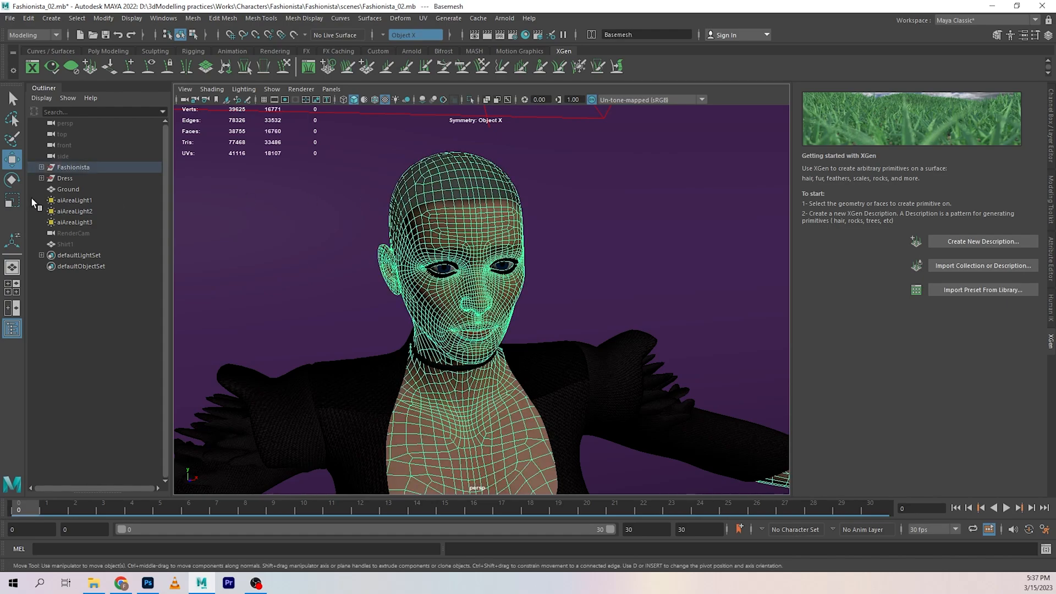
left_click(41, 166)
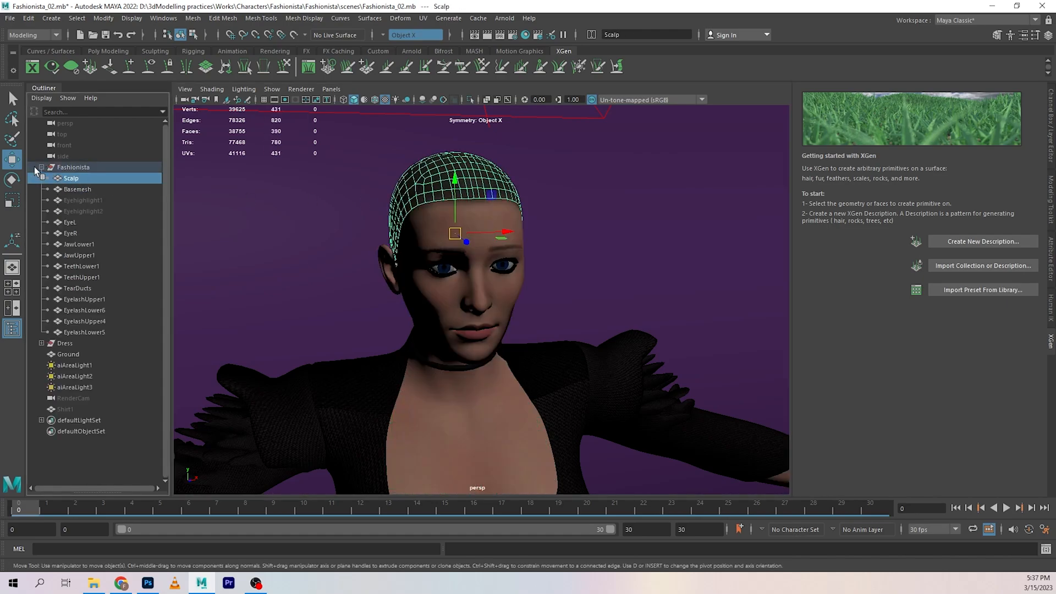
left_click(41, 166)
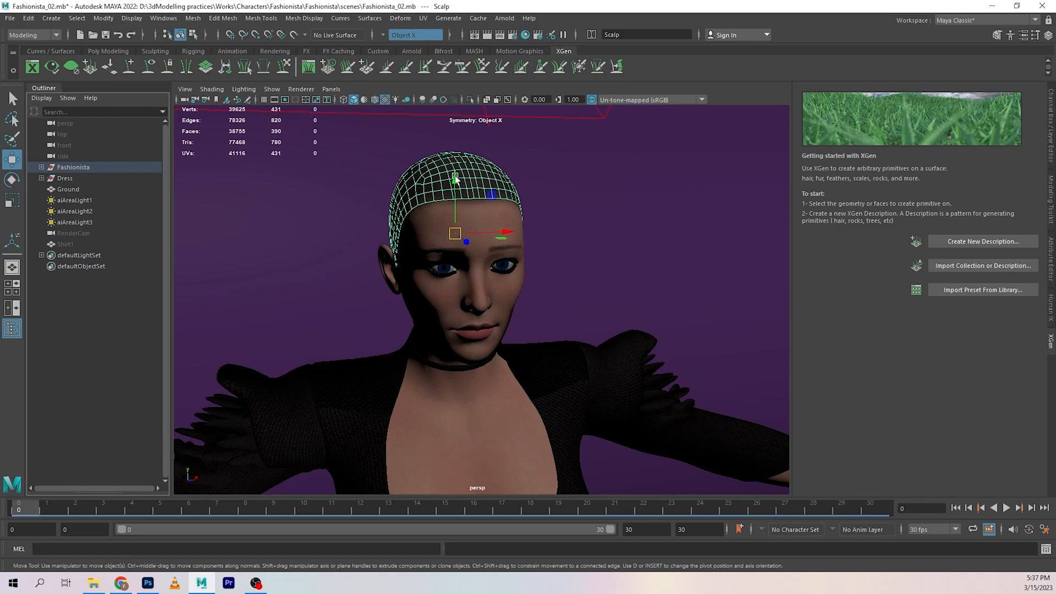
mouse_move(434, 182)
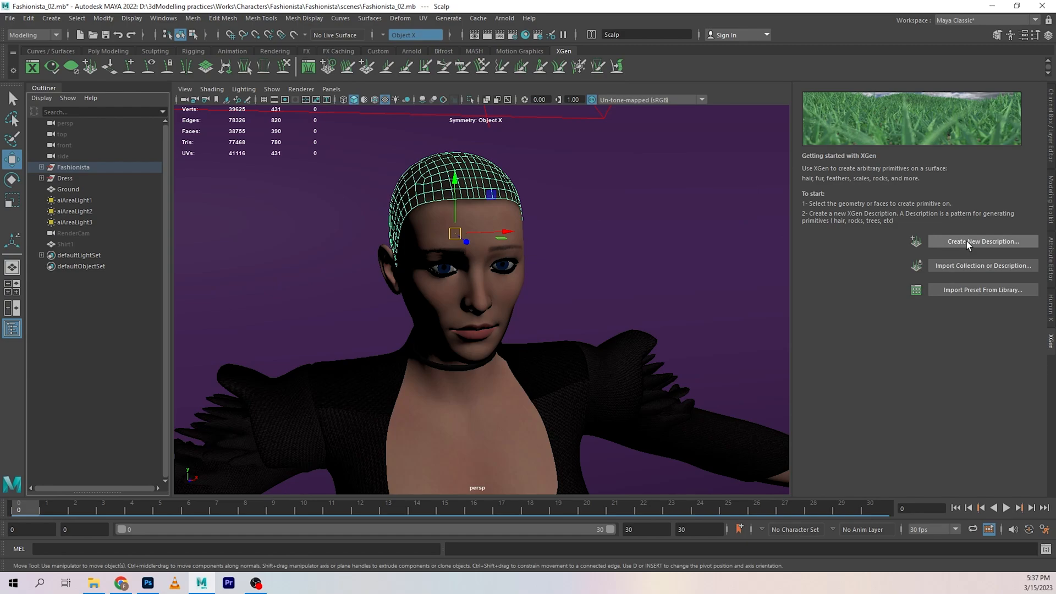
Start a new XGen description named generalhairArea_Desc
left_click(981, 241)
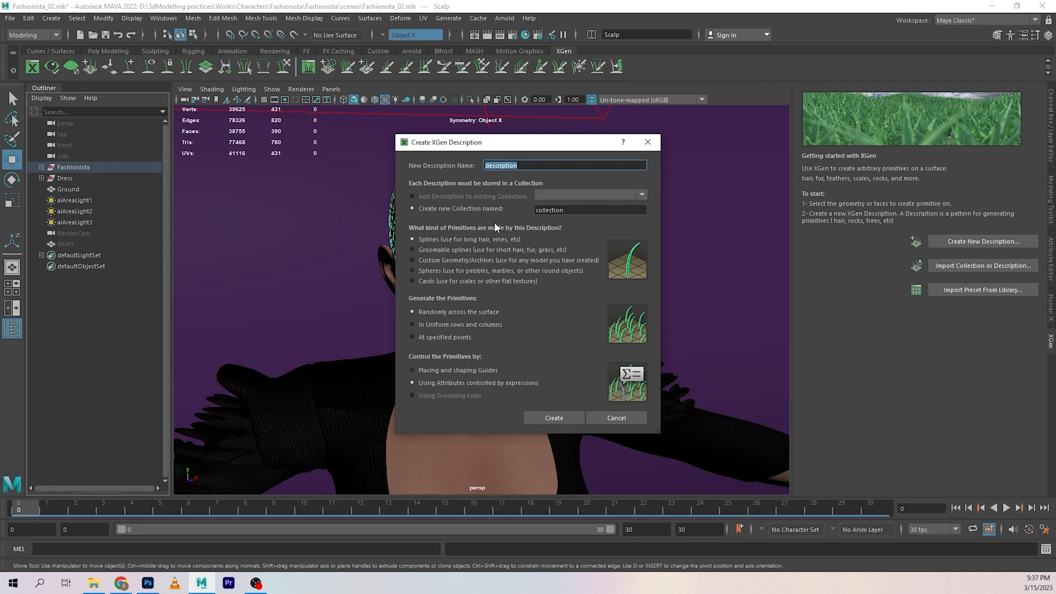
type("gen")
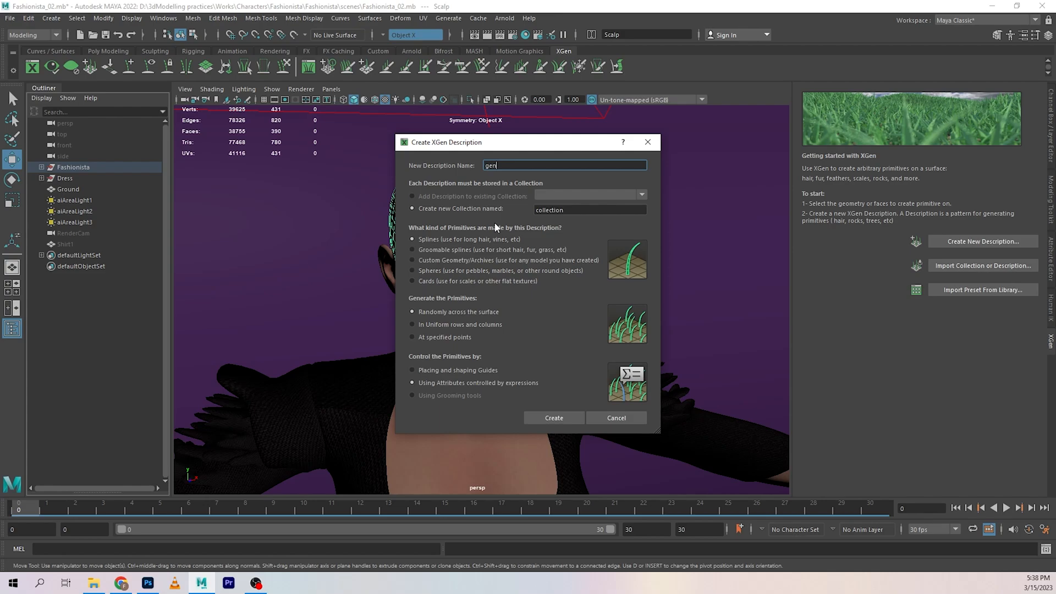
type("eralhair")
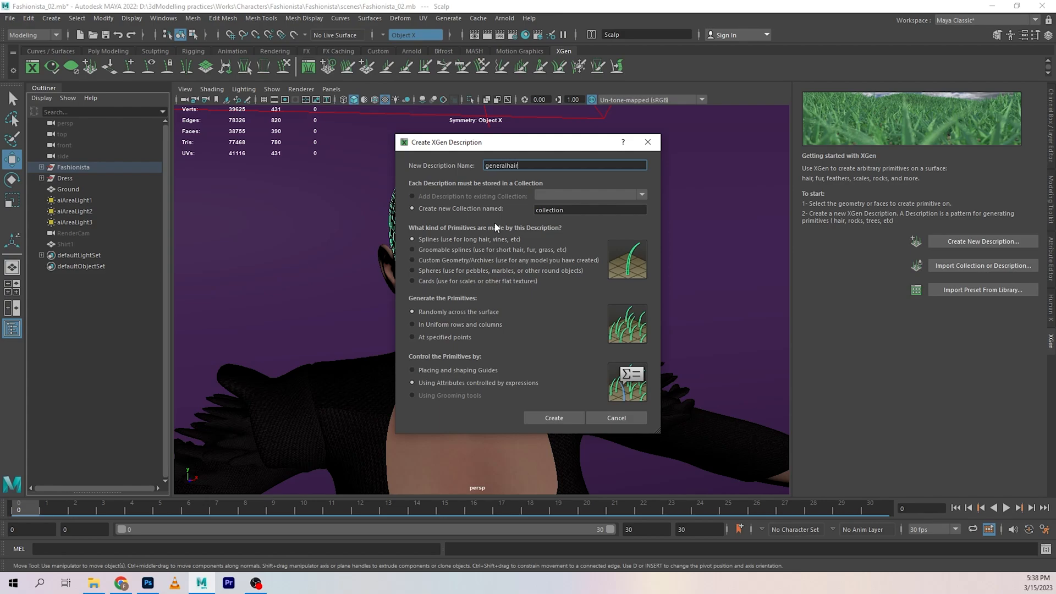
type("Area")
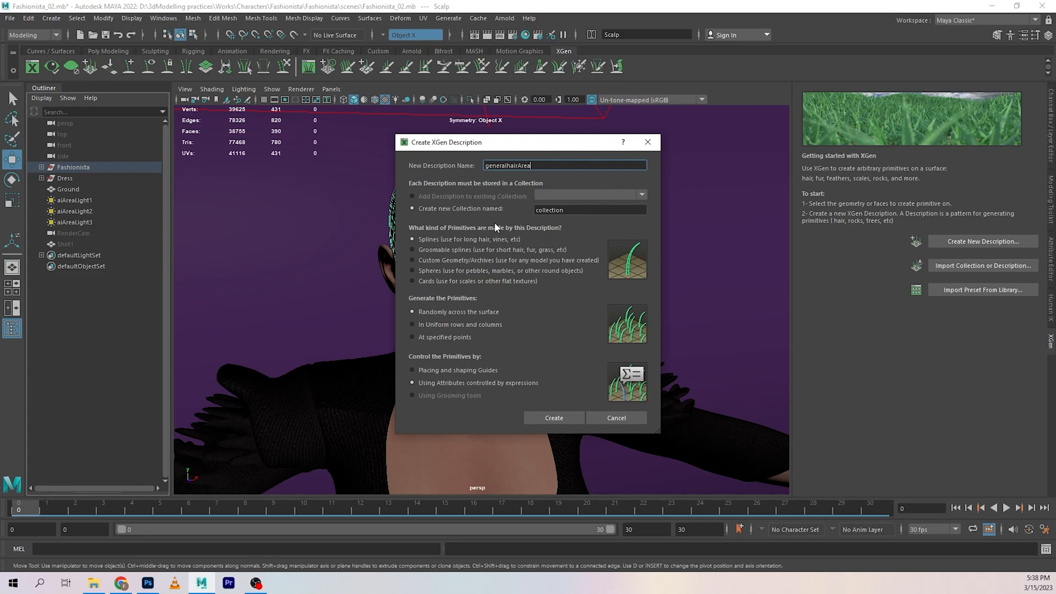
type("_Desc")
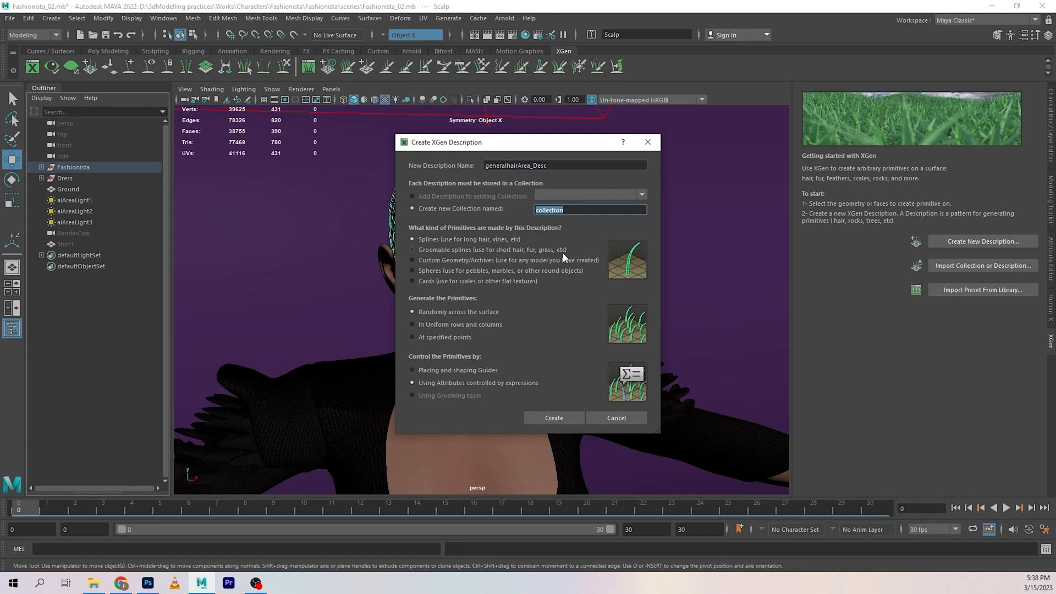
Name the new collection FashionistaCollection and view the collections-versus-descriptions diagram
type("Fashionista")
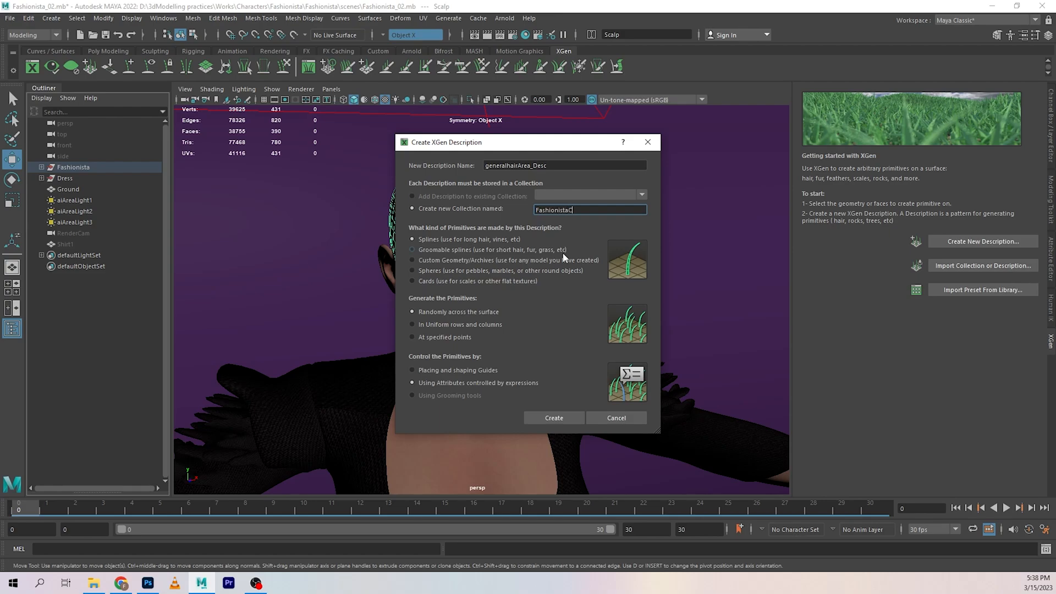
type("Collection")
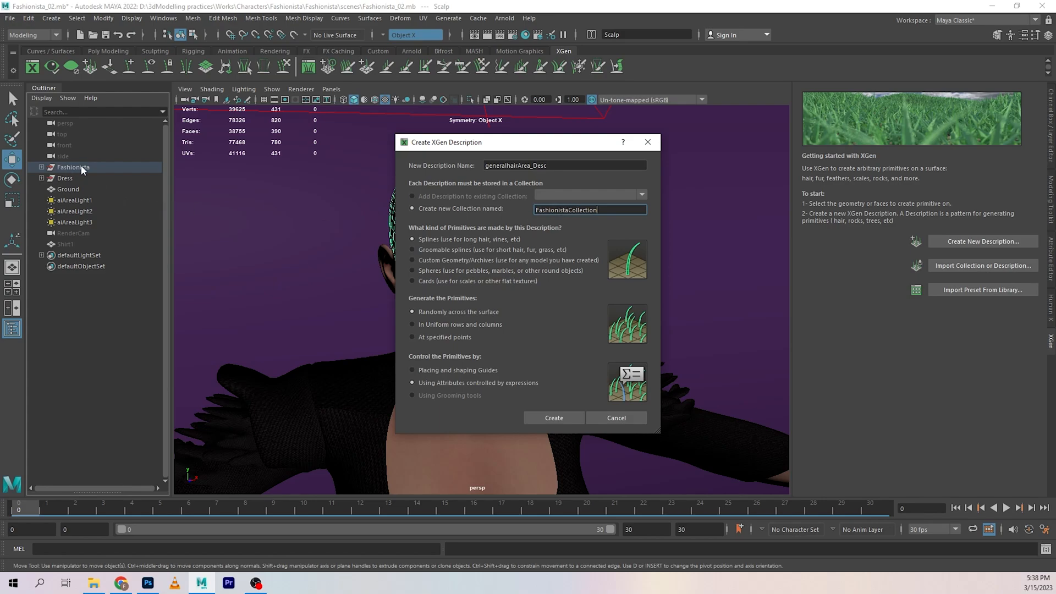
mouse_move(498, 233)
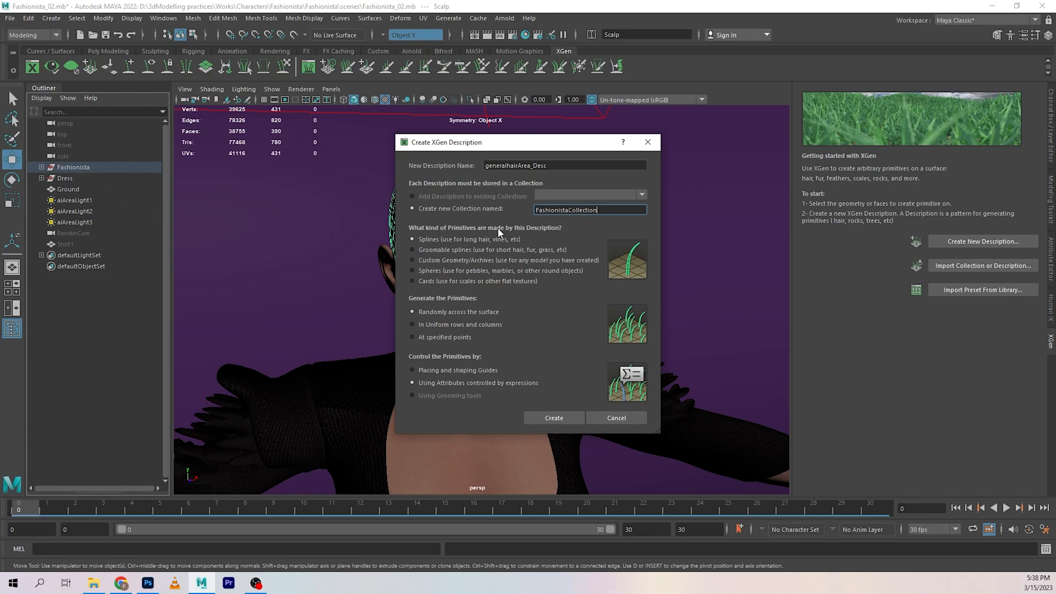
mouse_move(581, 244)
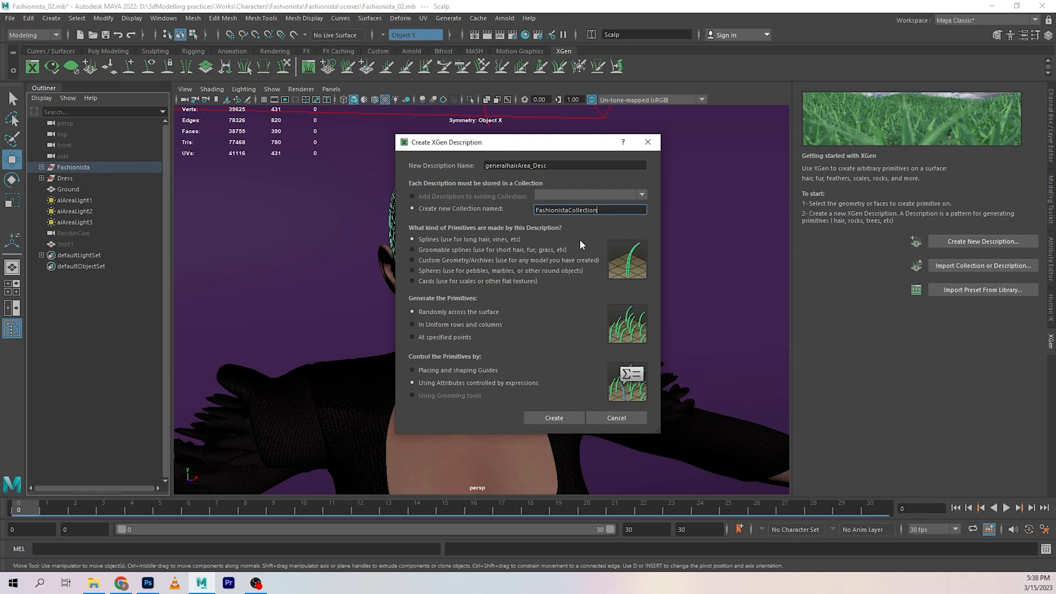
left_click(582, 210)
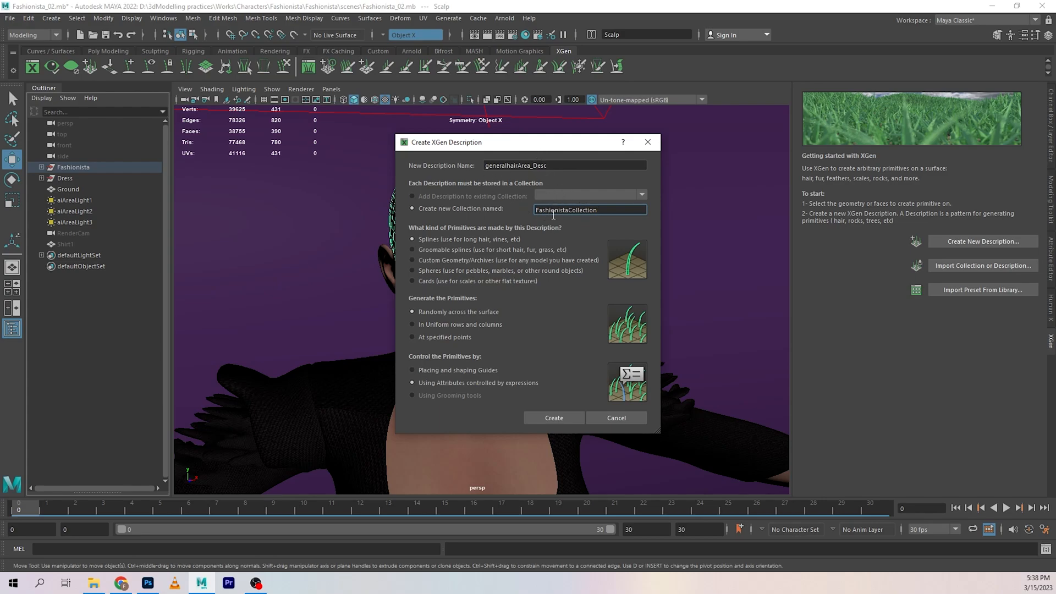
mouse_move(535, 176)
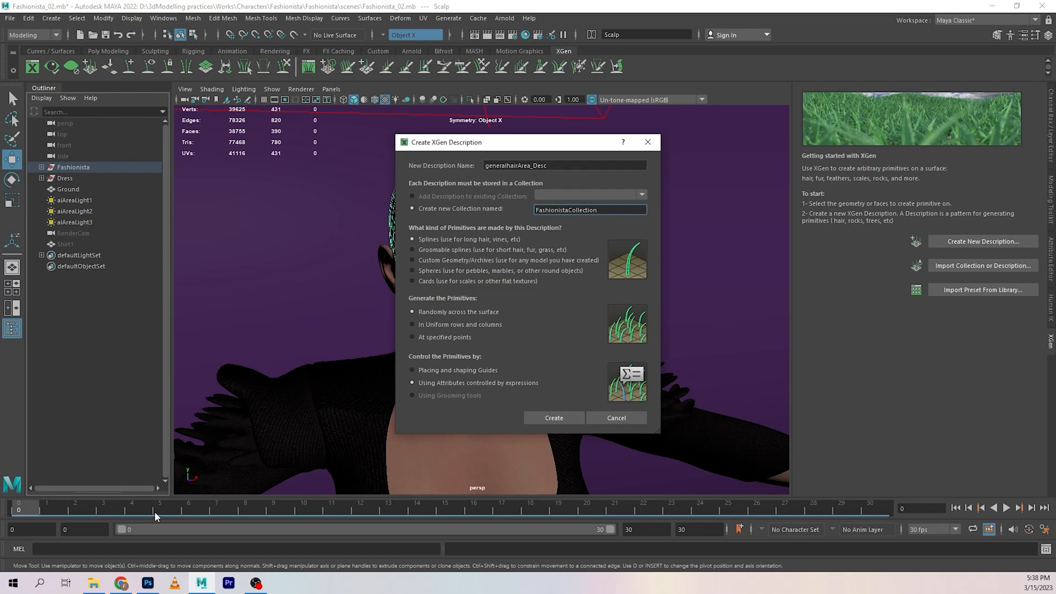
mouse_move(474, 219)
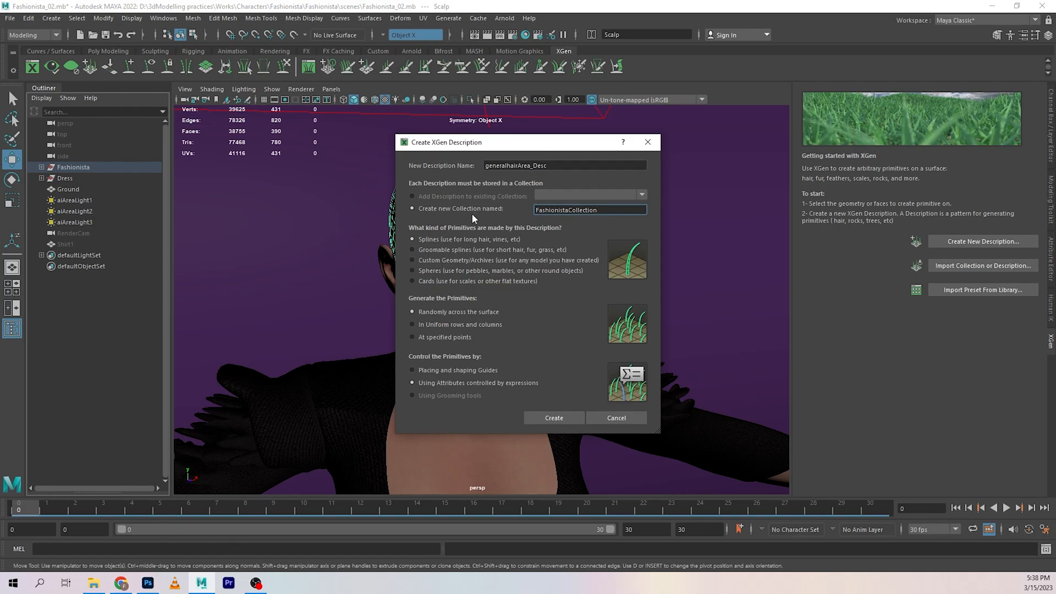
left_click(147, 582)
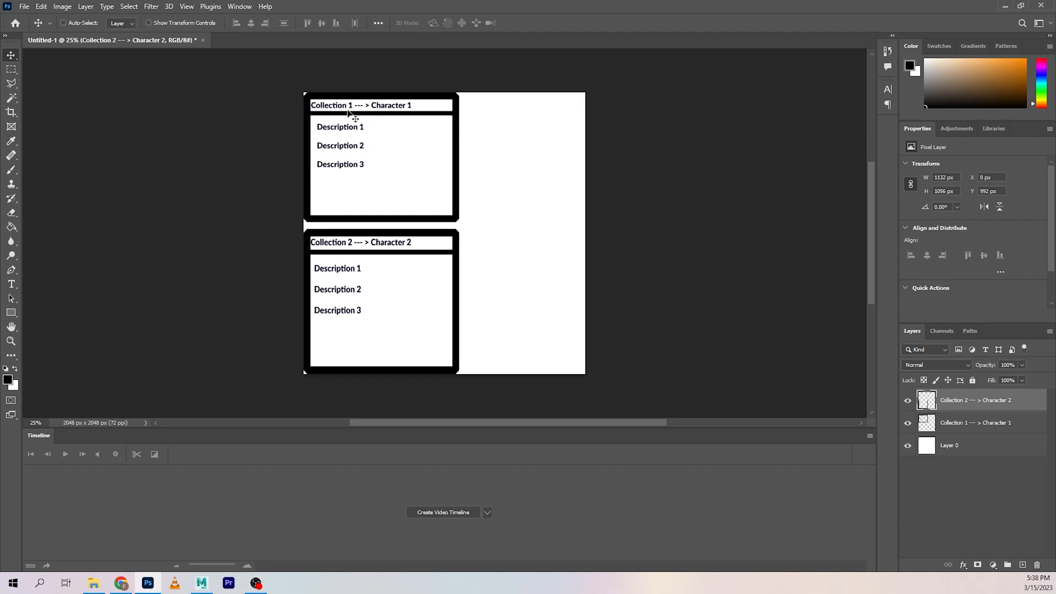
mouse_move(375, 132)
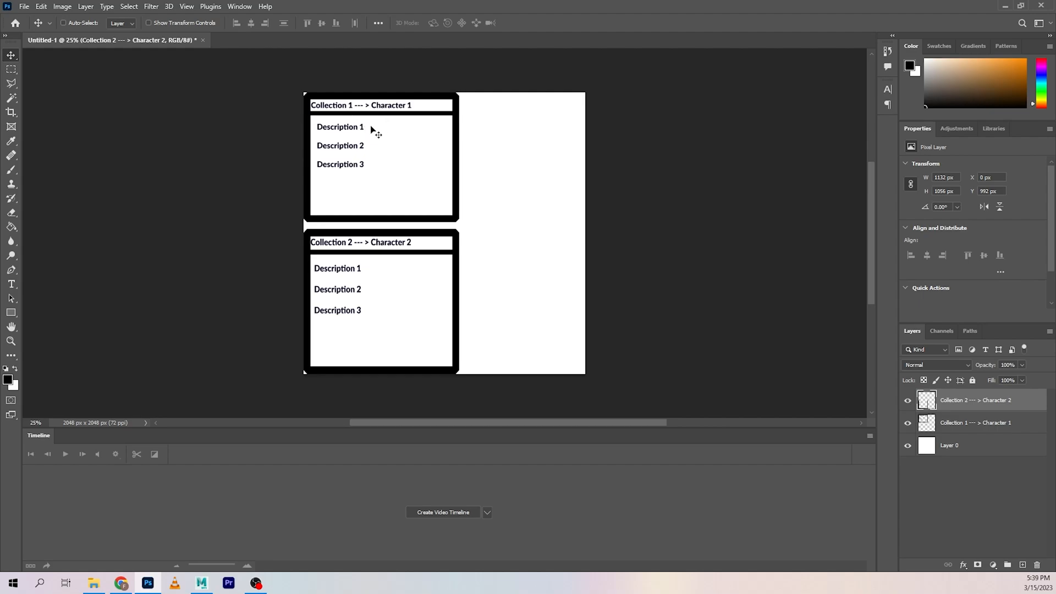
mouse_move(356, 171)
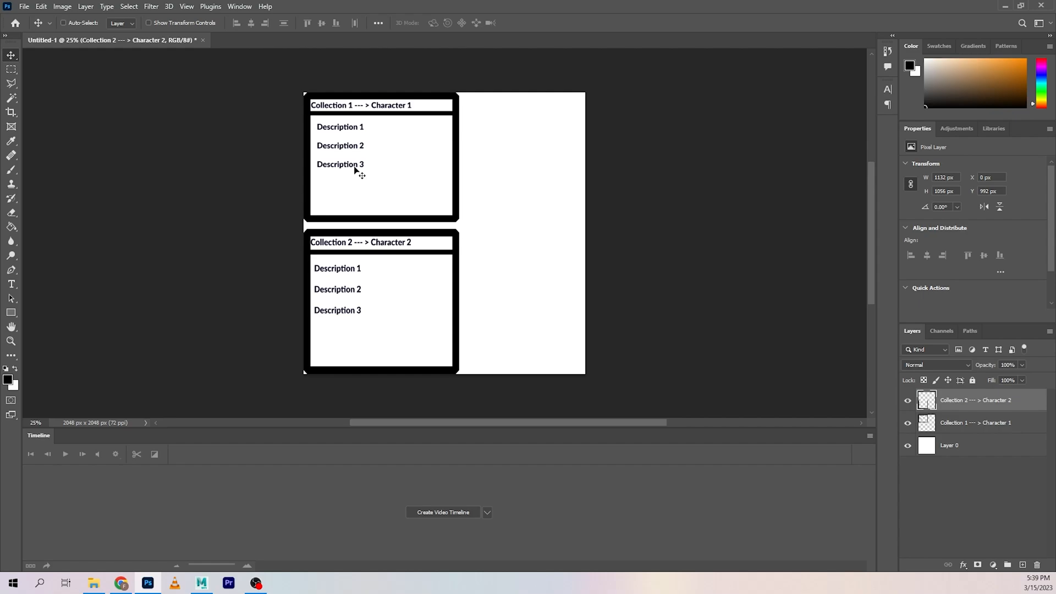
mouse_move(340, 113)
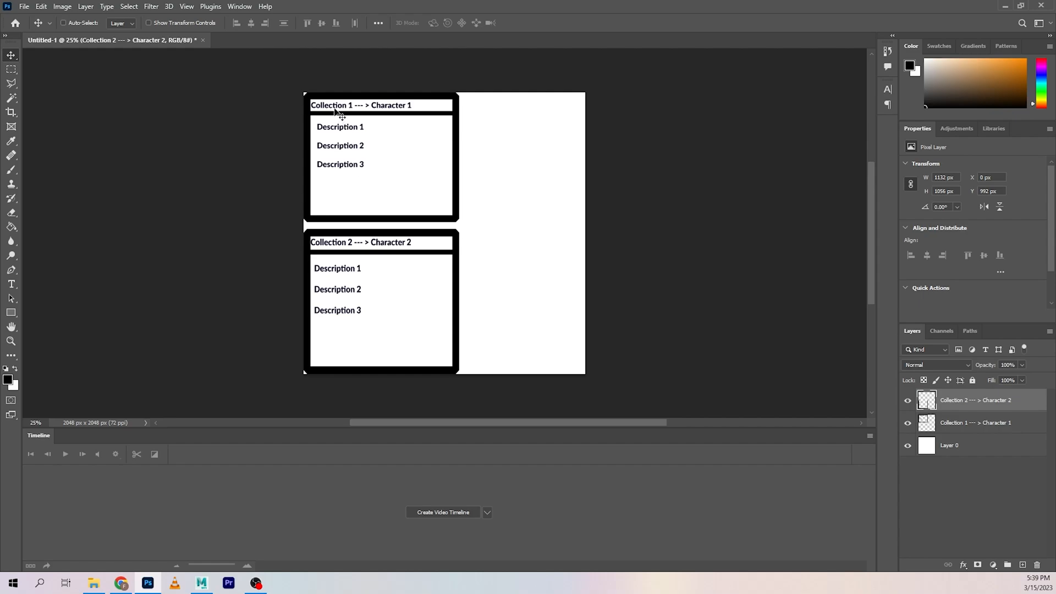
mouse_move(386, 111)
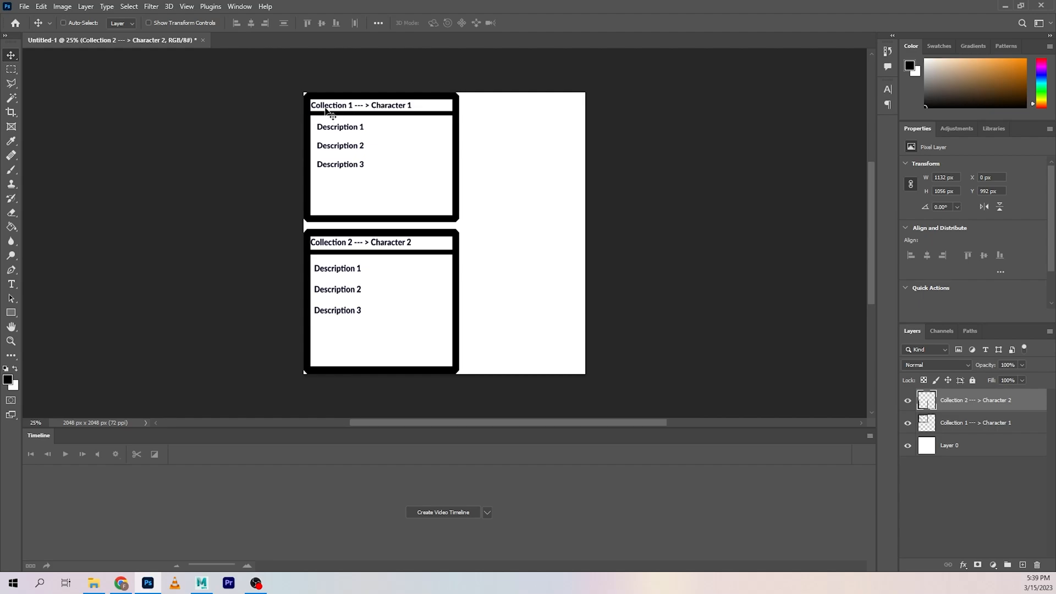
mouse_move(403, 111)
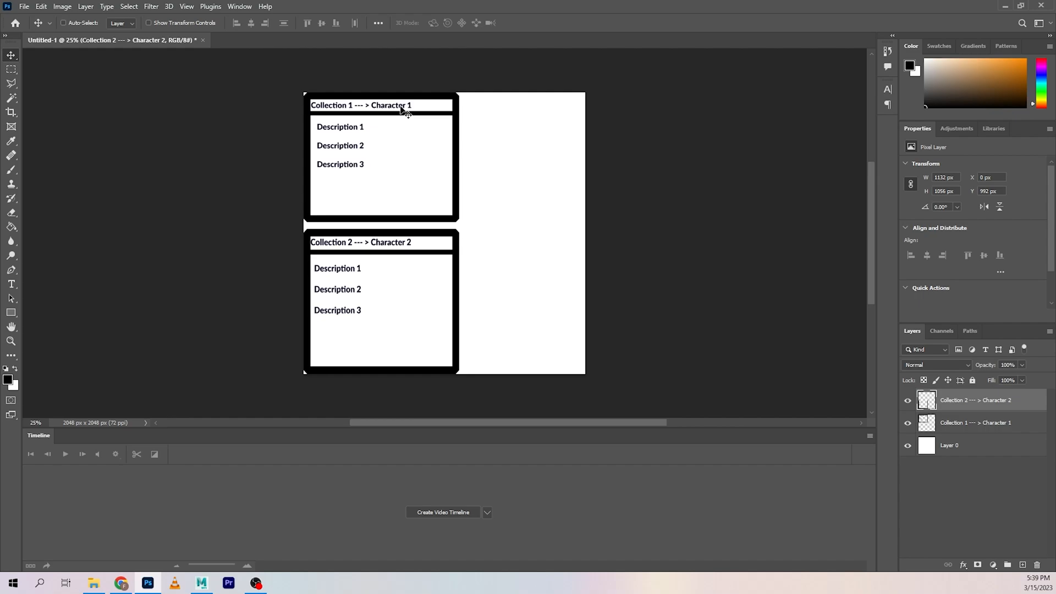
mouse_move(409, 112)
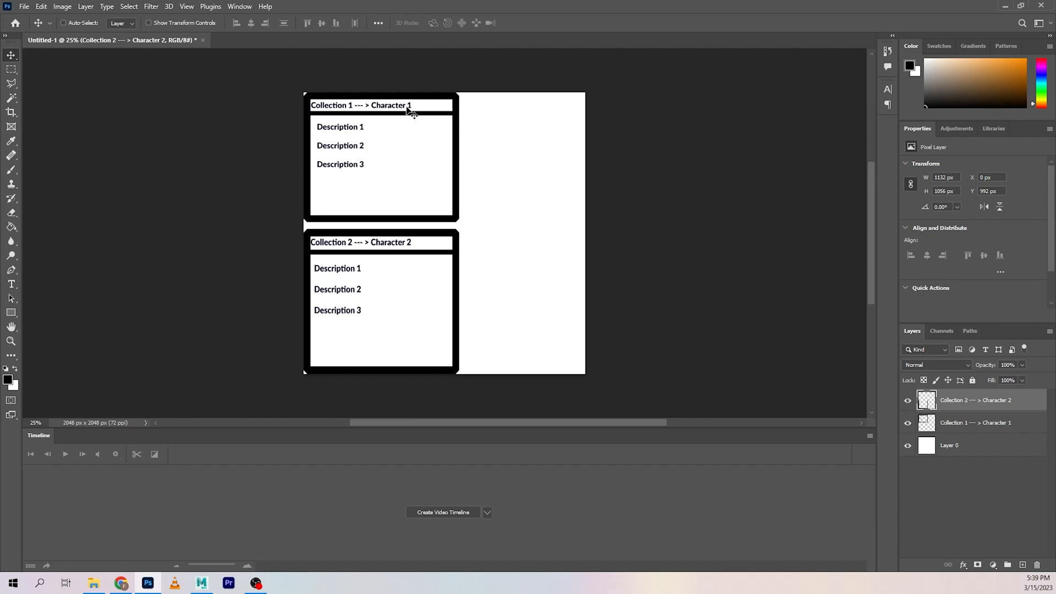
mouse_move(373, 177)
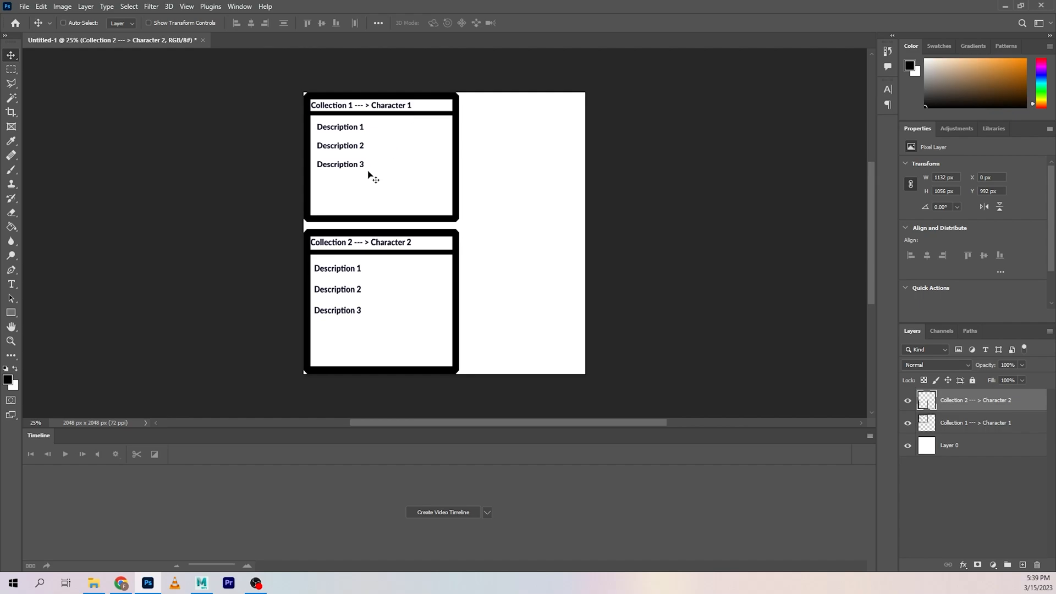
mouse_move(402, 248)
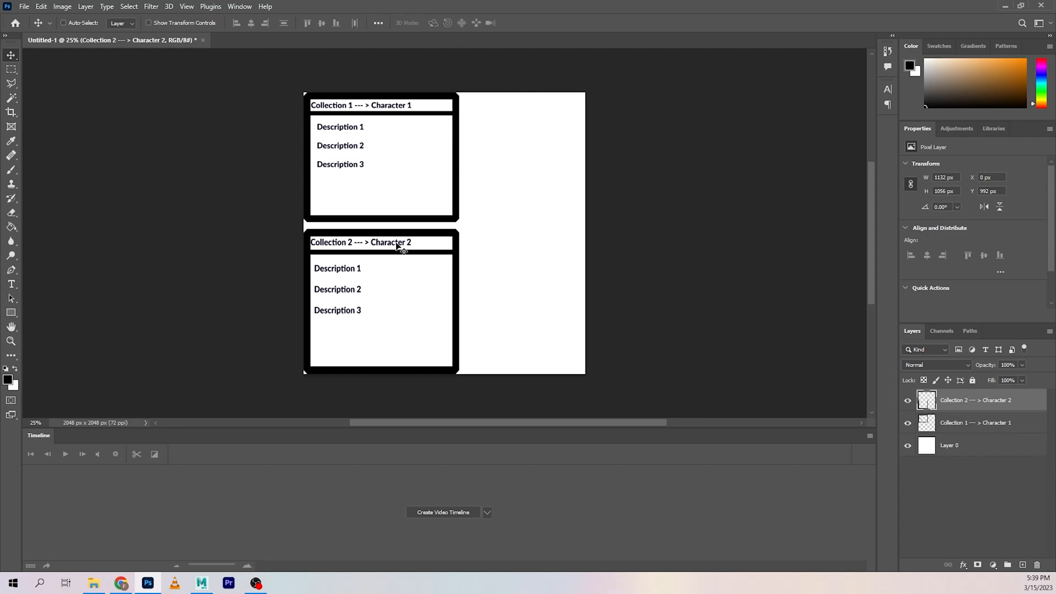
mouse_move(394, 248)
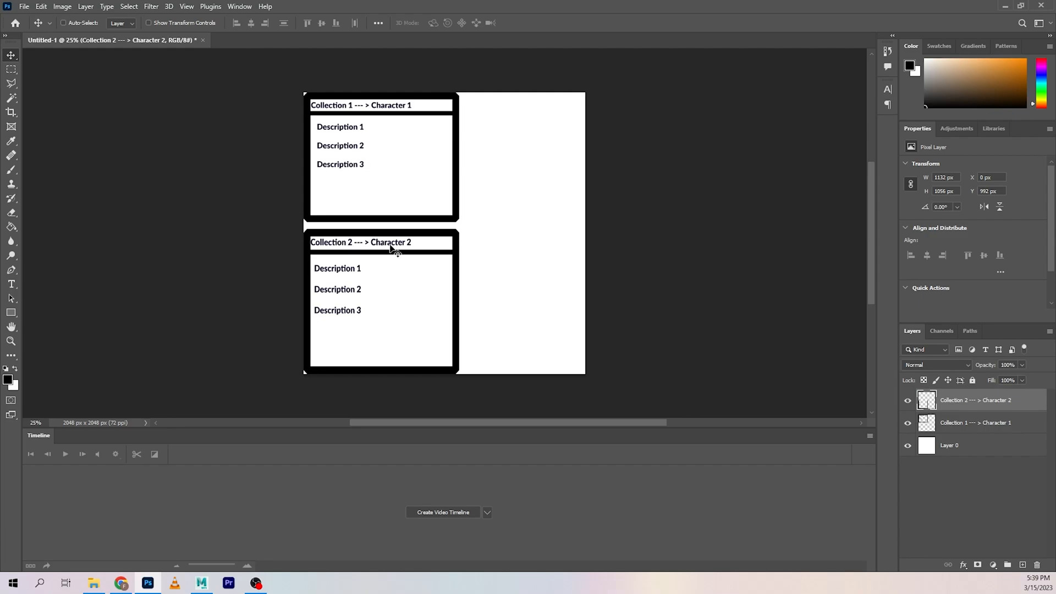
mouse_move(350, 295)
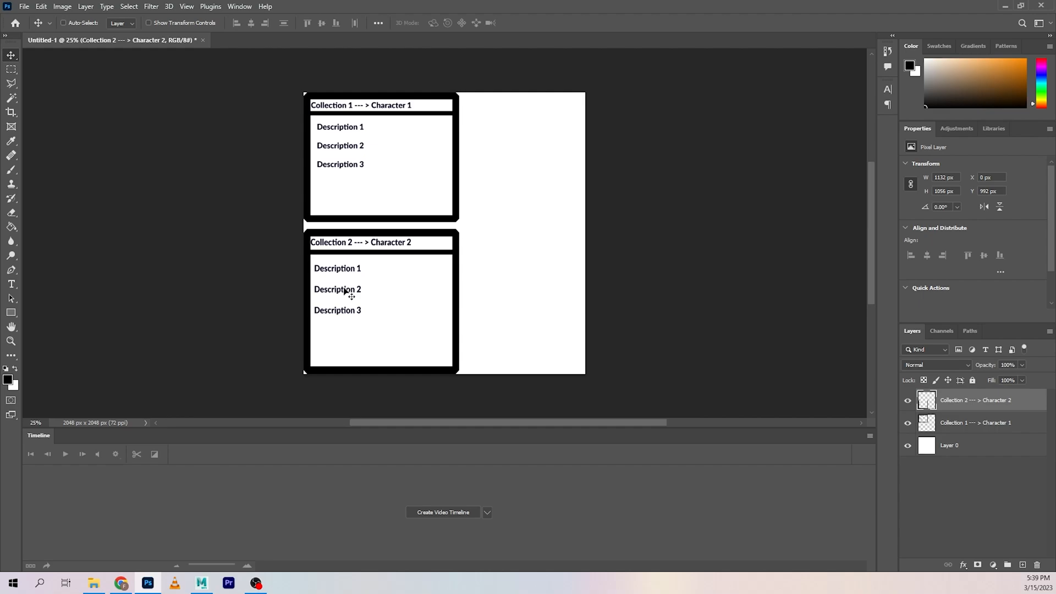
mouse_move(357, 313)
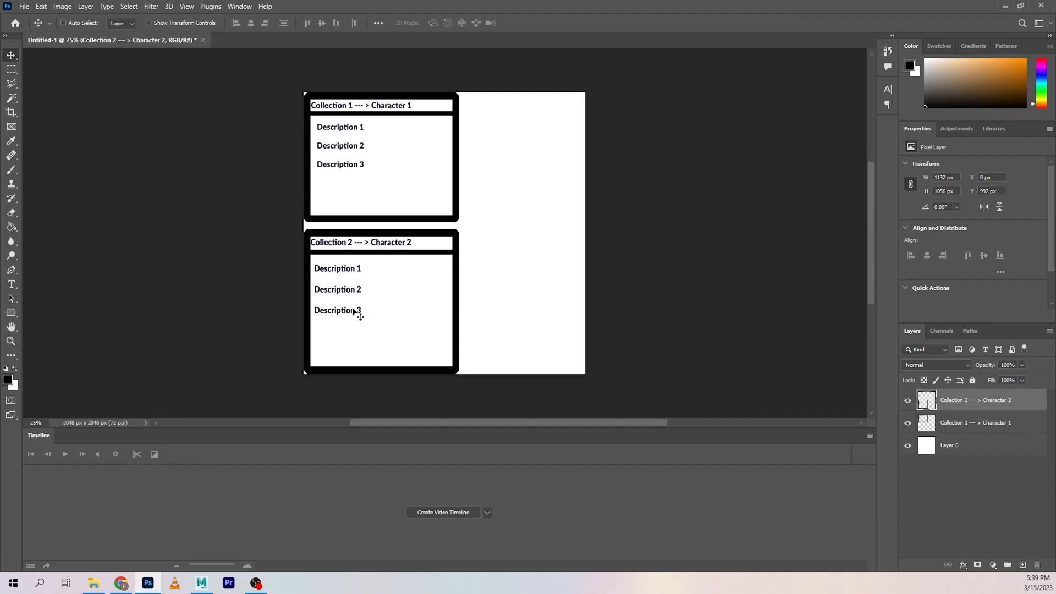
mouse_move(335, 336)
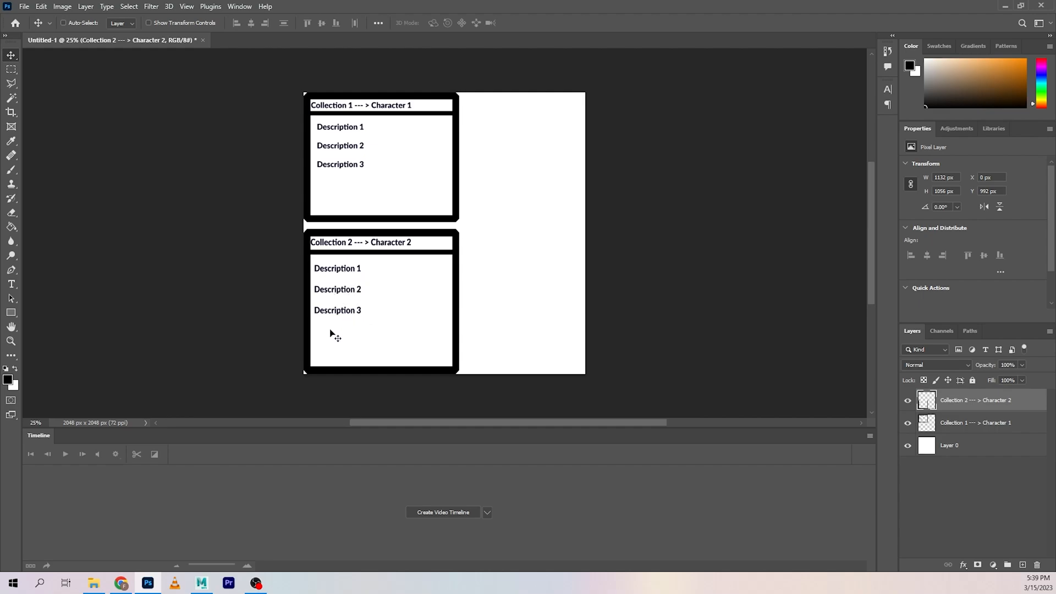
Back in the description dialog, control the spline primitives with Placing and shaping Guides
left_click(201, 583)
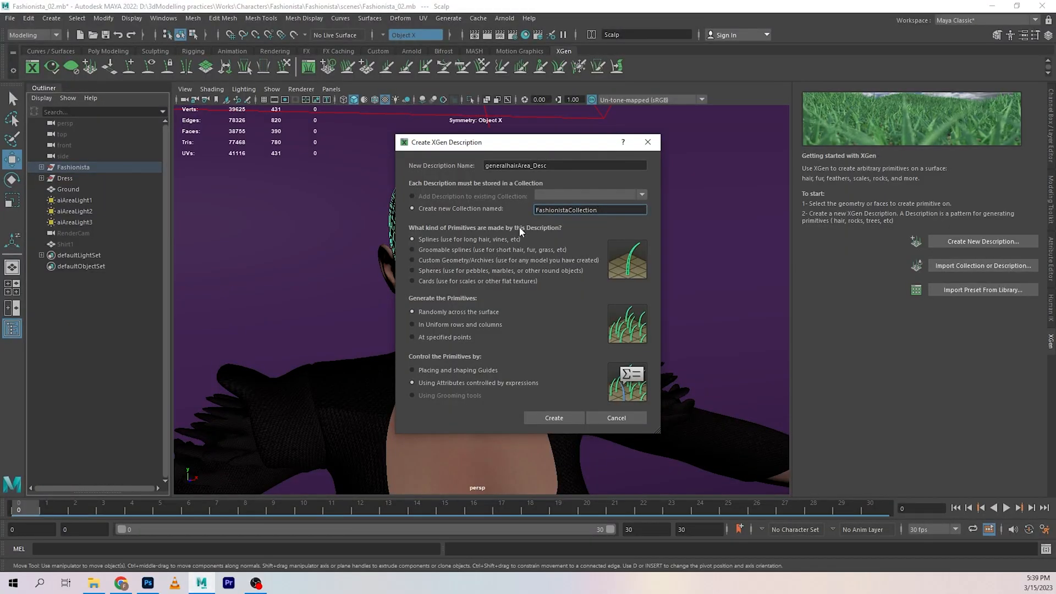
mouse_move(463, 248)
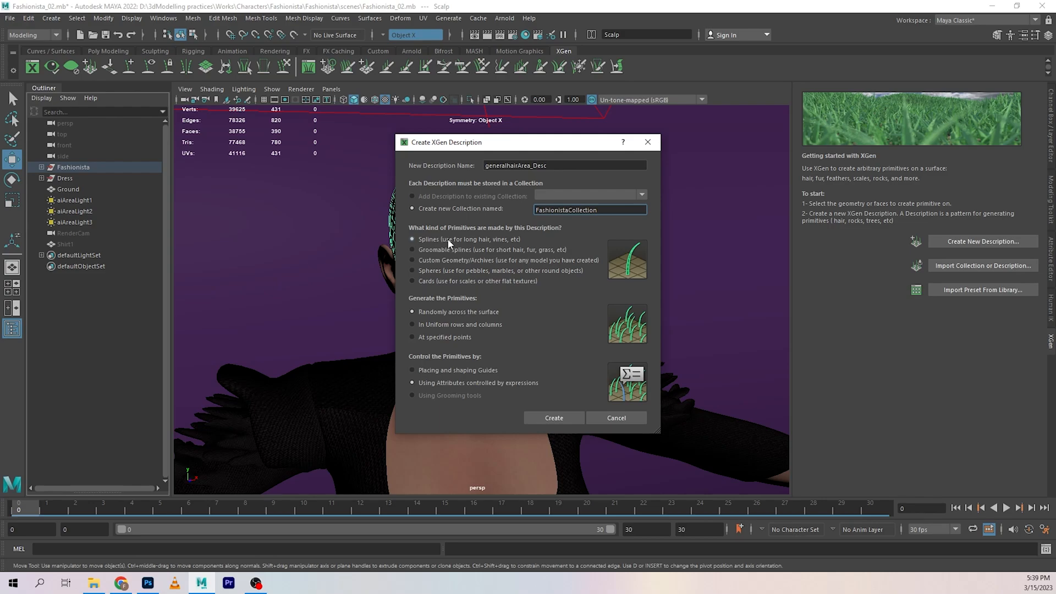
mouse_move(638, 243)
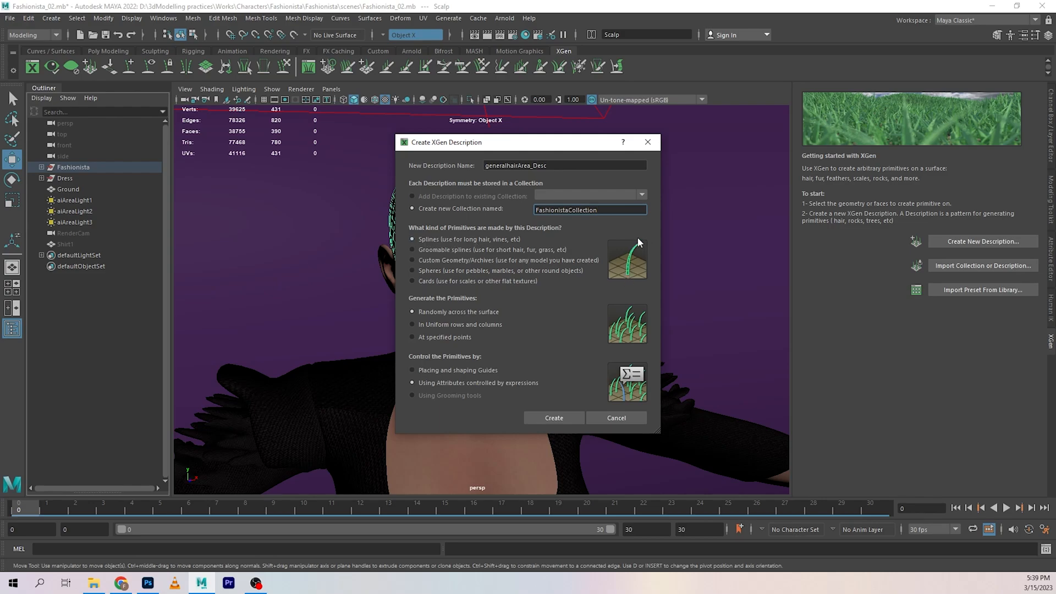
mouse_move(627, 281)
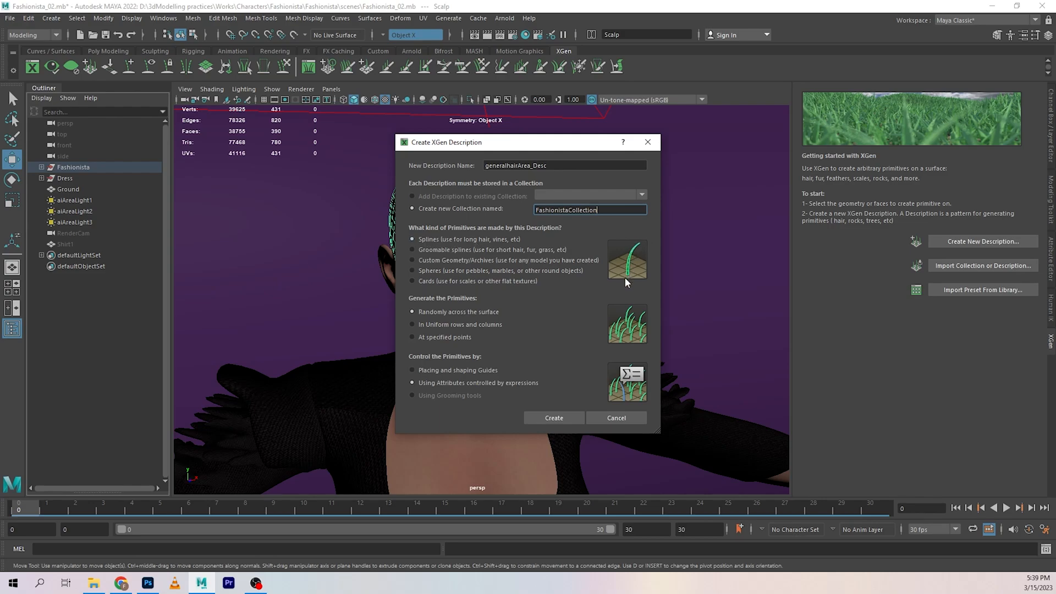
mouse_move(634, 285)
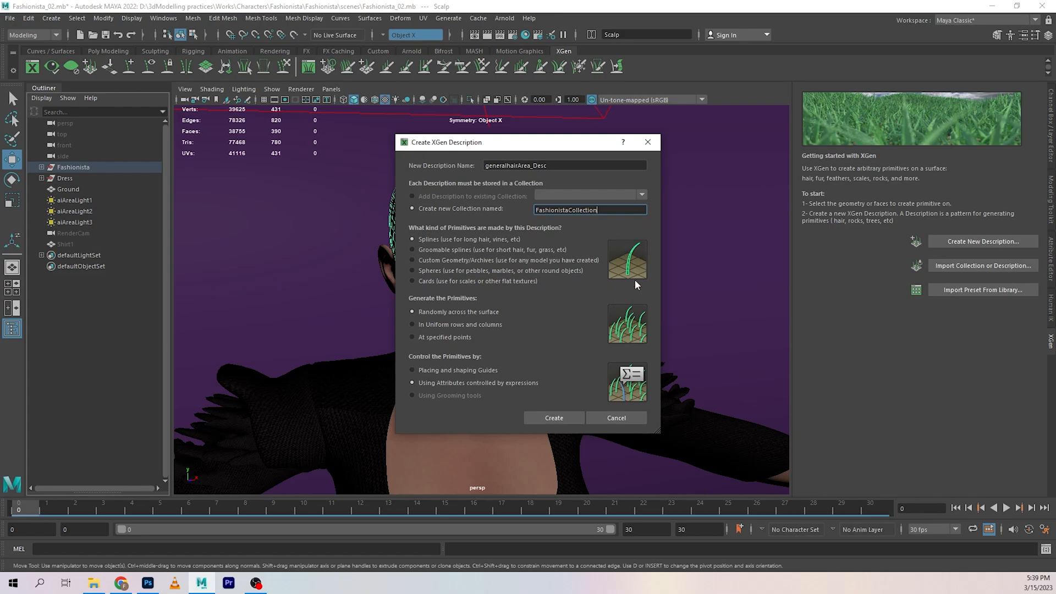
mouse_move(411, 369)
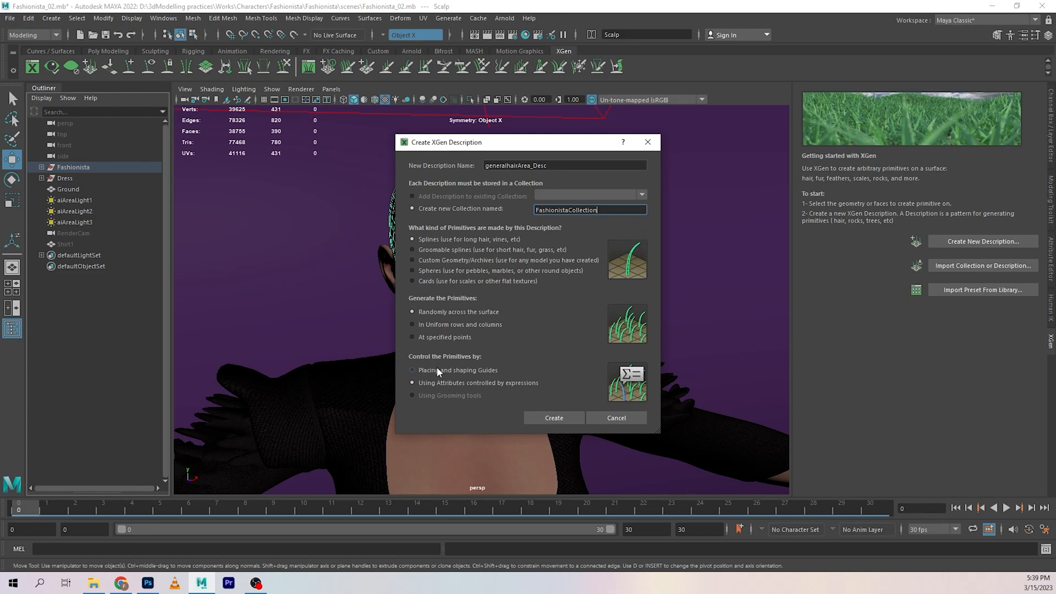
left_click(411, 370)
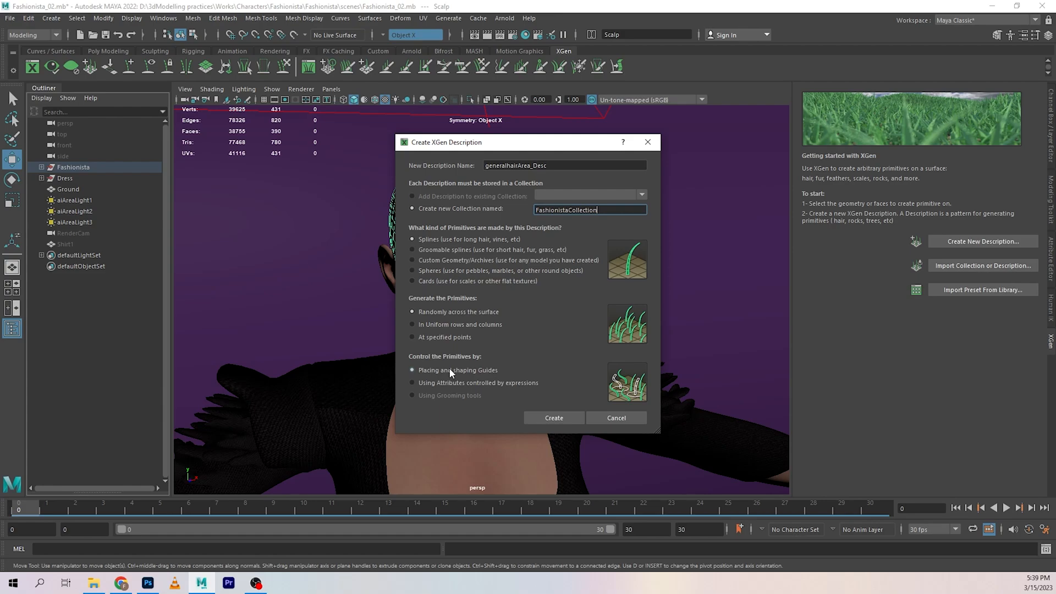
mouse_move(462, 372)
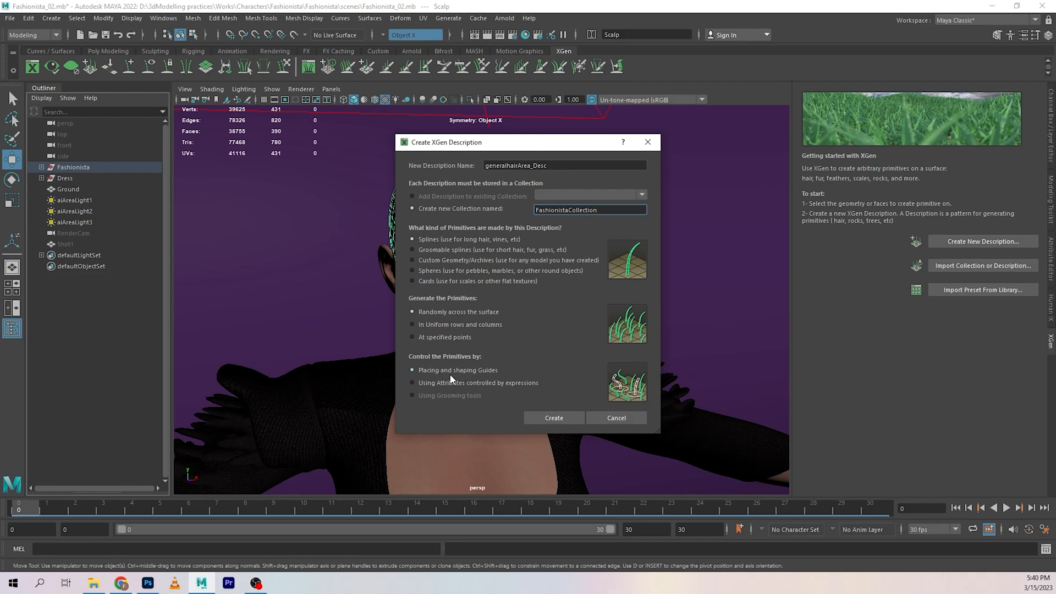
mouse_move(554, 417)
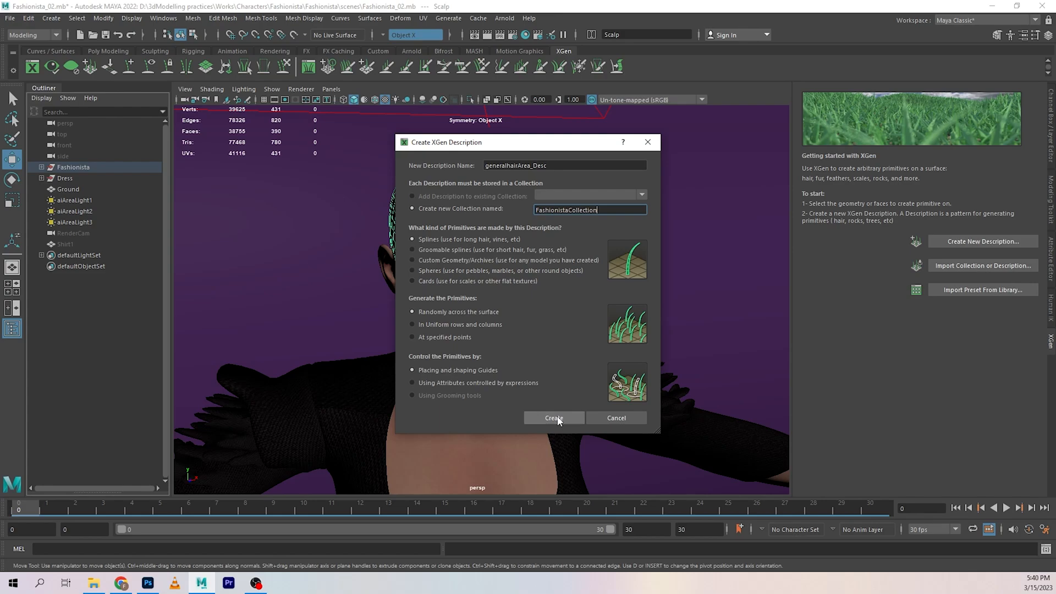
Create FashionistaCollection, expand it in the Outliner, and bring up the Photoshop diagram
left_click(554, 418)
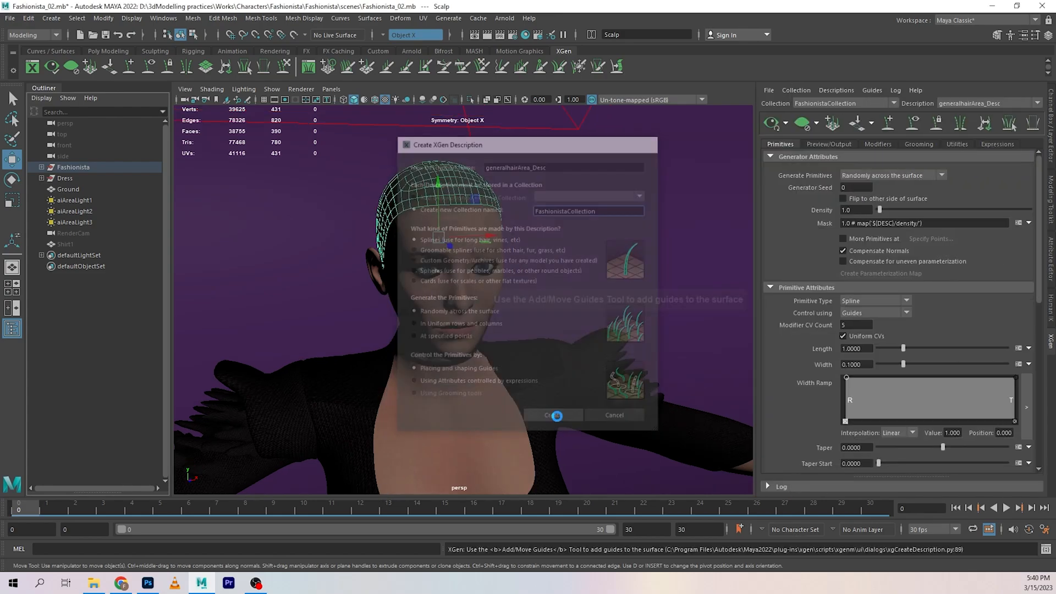
left_click(555, 414)
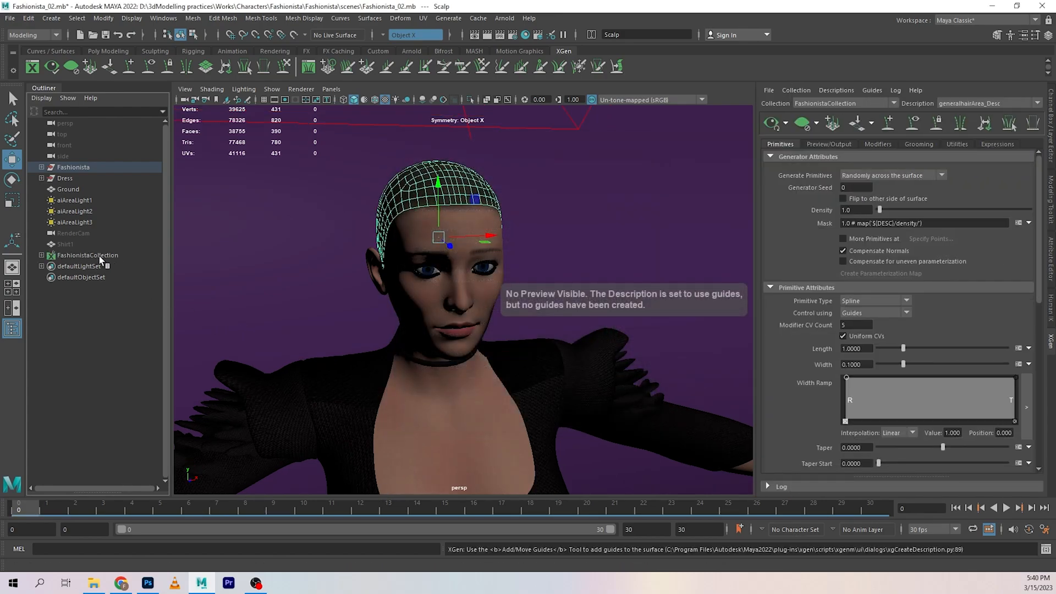
mouse_move(86, 262)
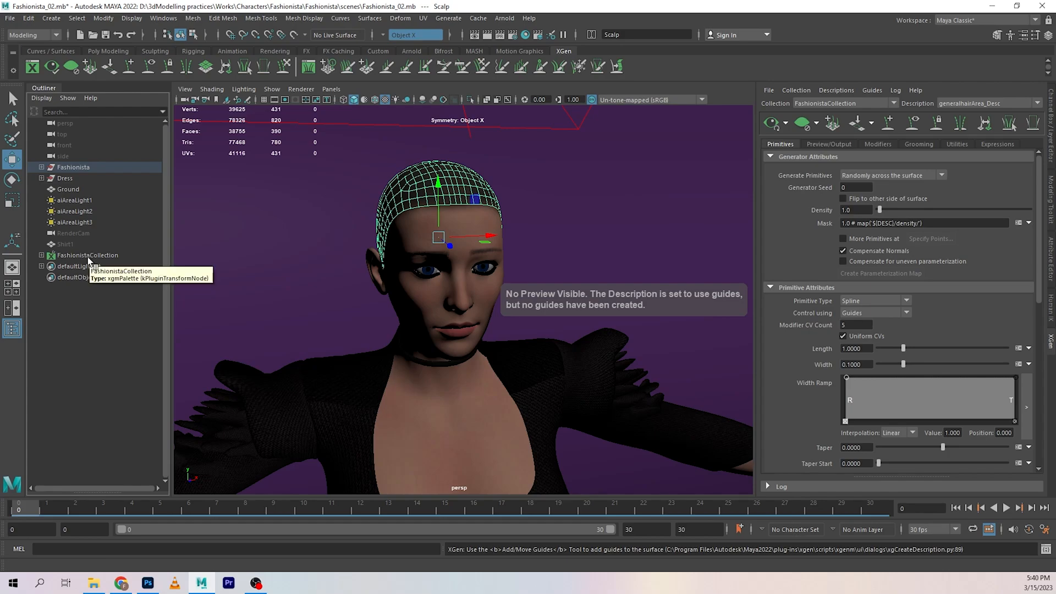
mouse_move(532, 239)
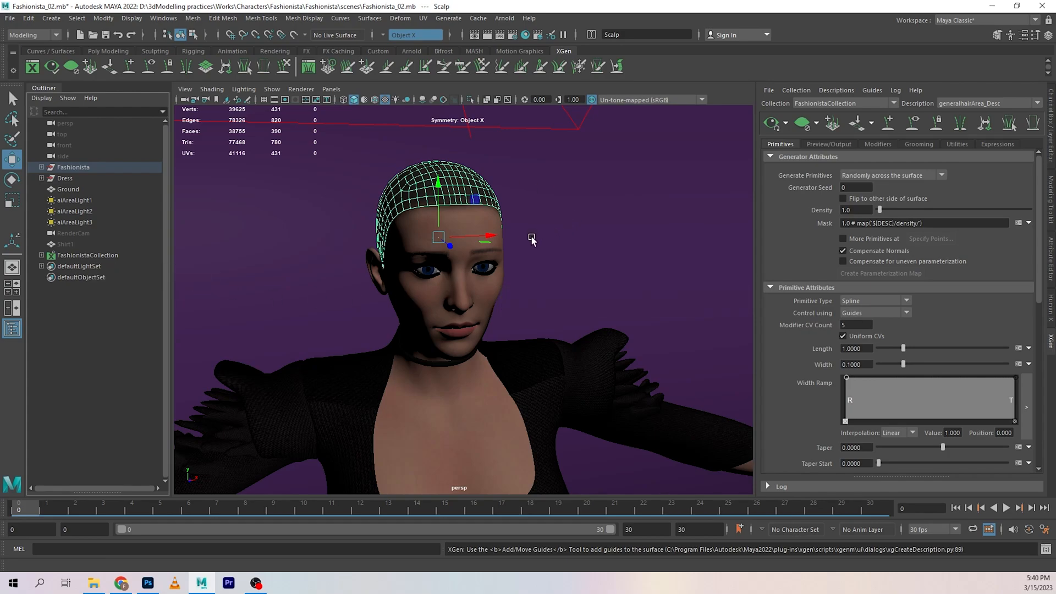
mouse_move(487, 184)
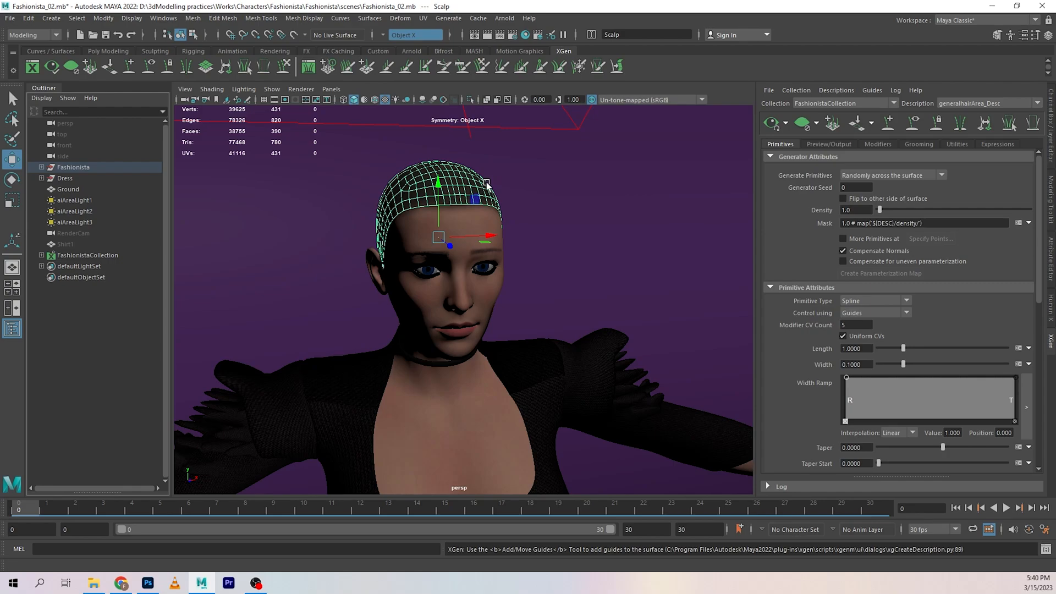
mouse_move(495, 199)
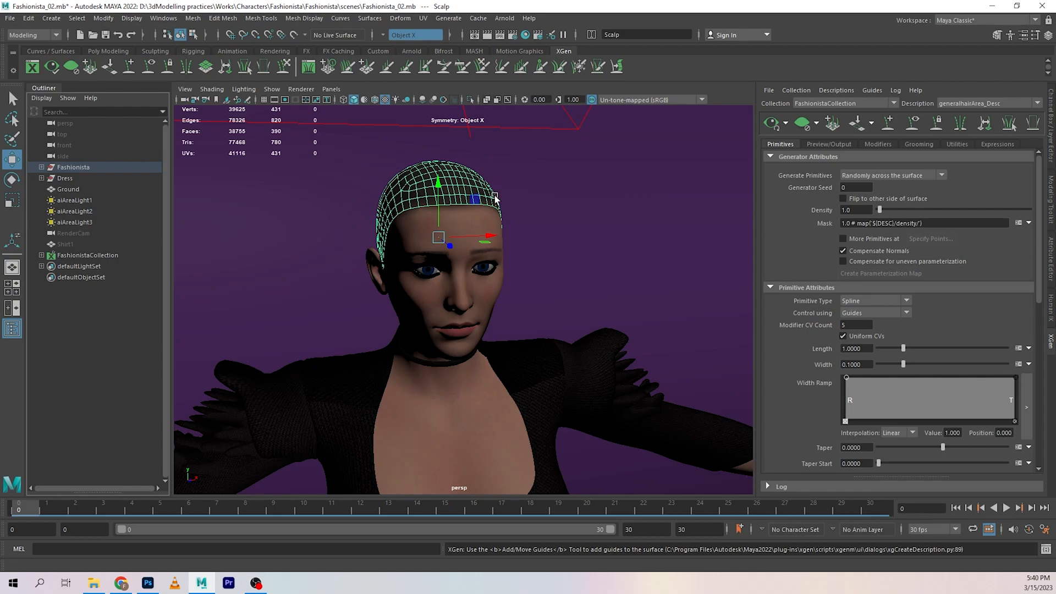
mouse_move(484, 224)
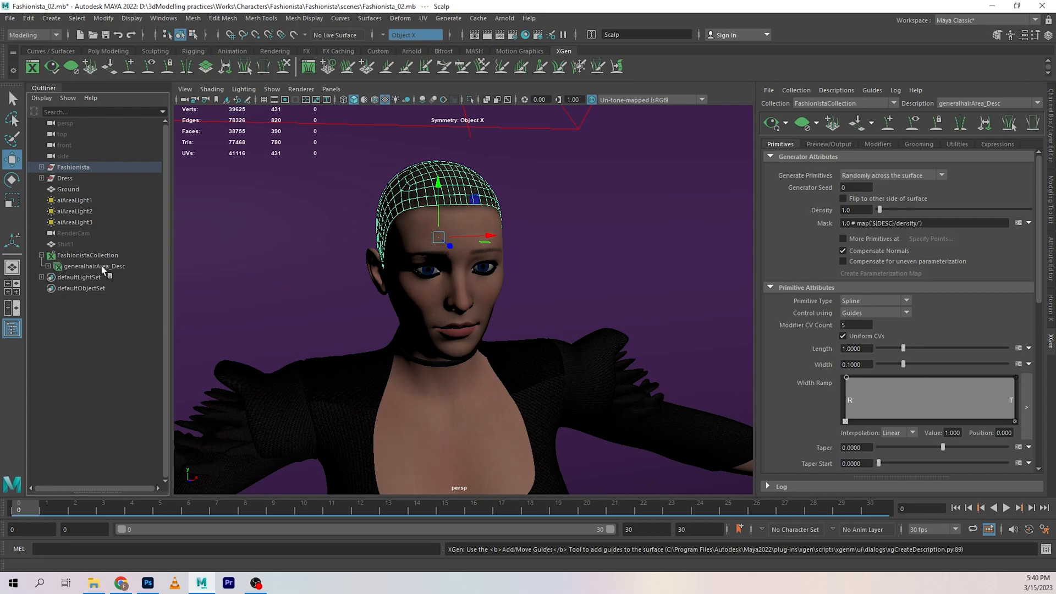
mouse_move(77, 267)
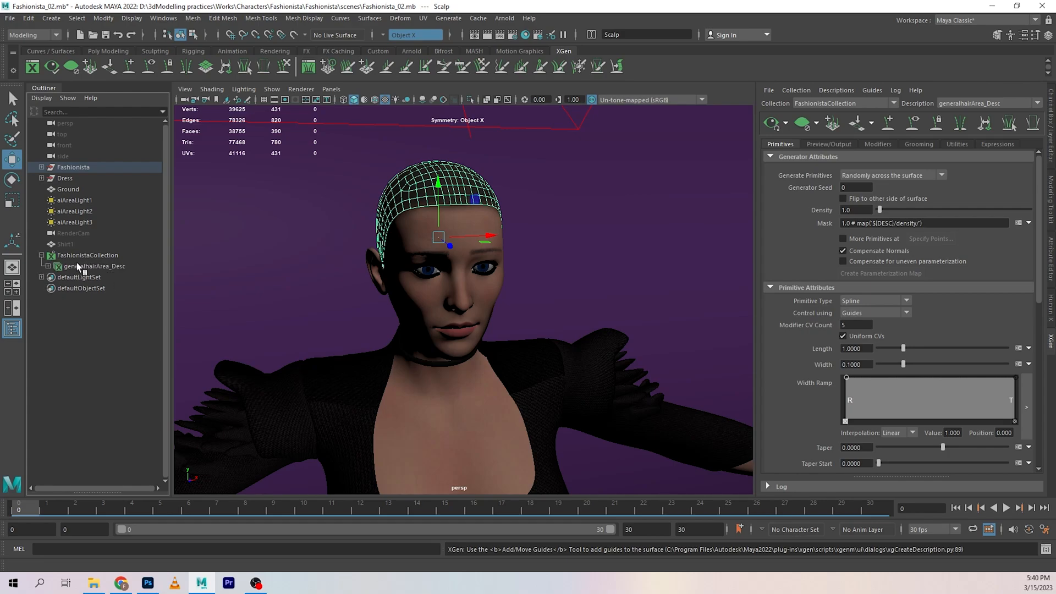
left_click(41, 255)
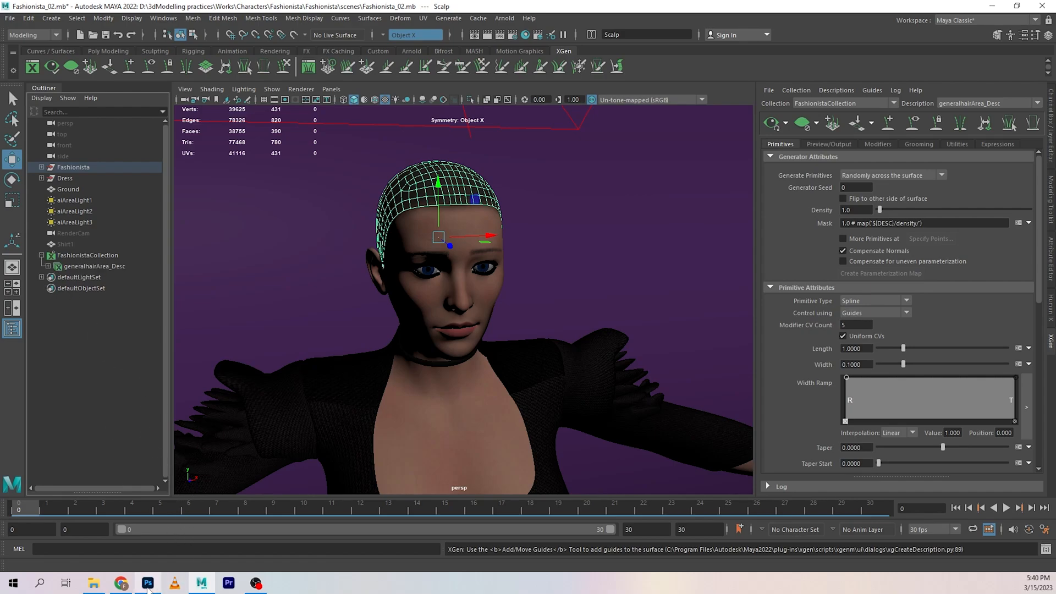
left_click(147, 582)
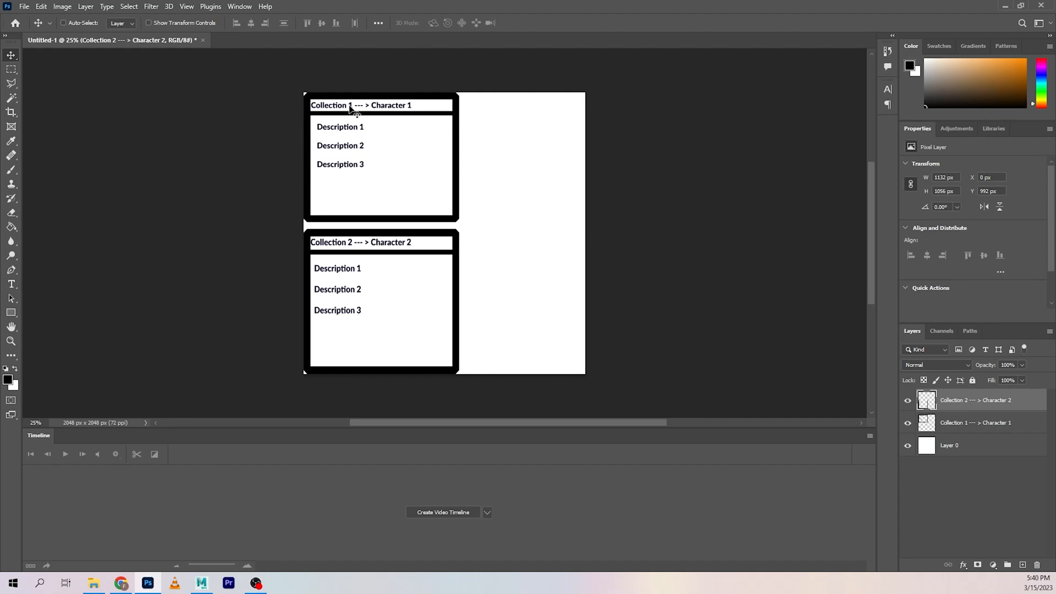
mouse_move(354, 168)
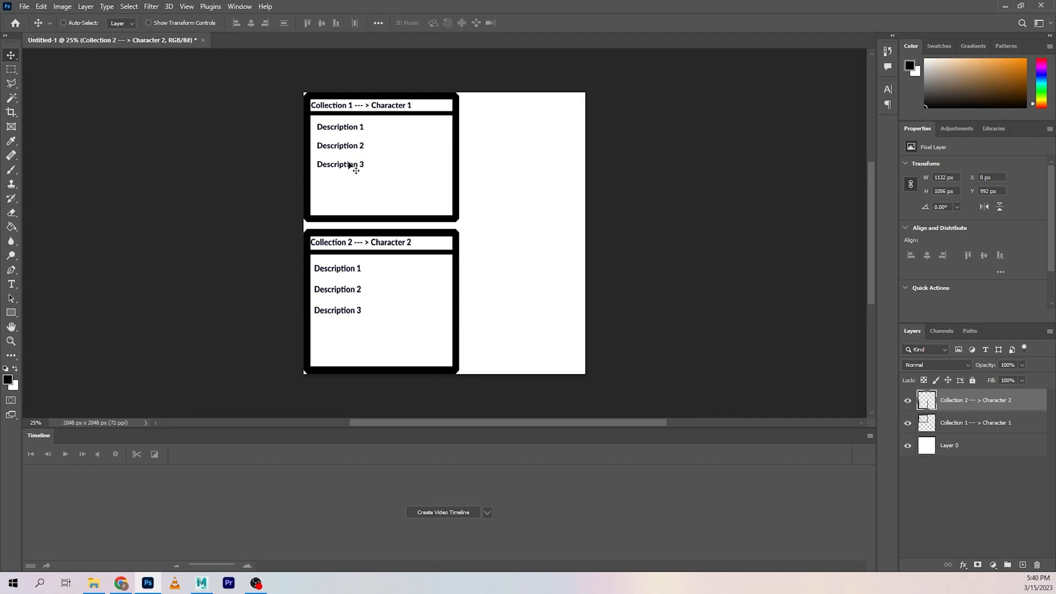
Back in Maya, confirm generalhairArea_Desc is the only description in the XGen editor
left_click(201, 582)
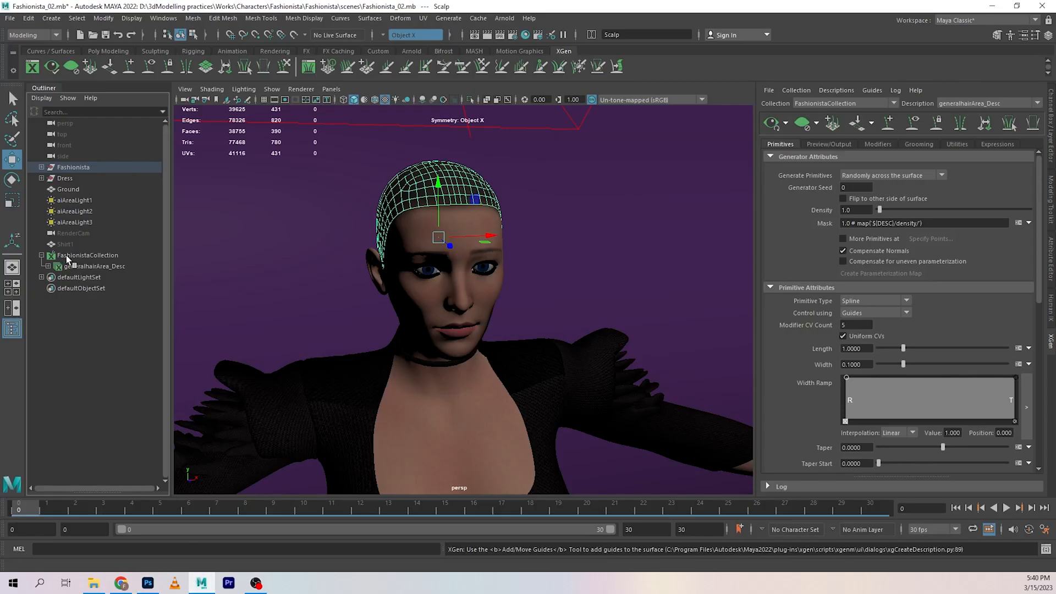
mouse_move(78, 282)
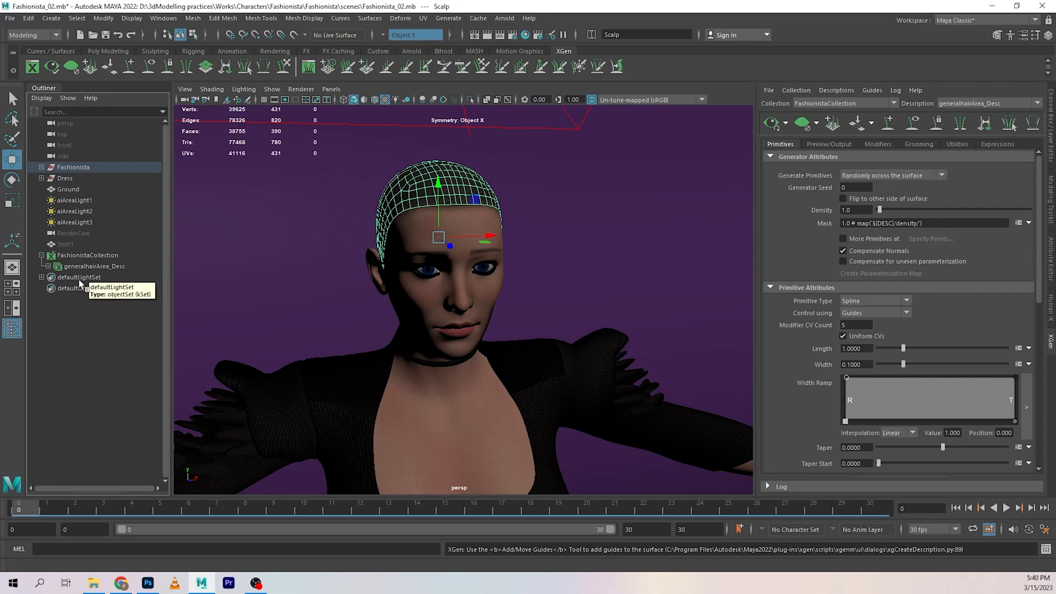
mouse_move(81, 303)
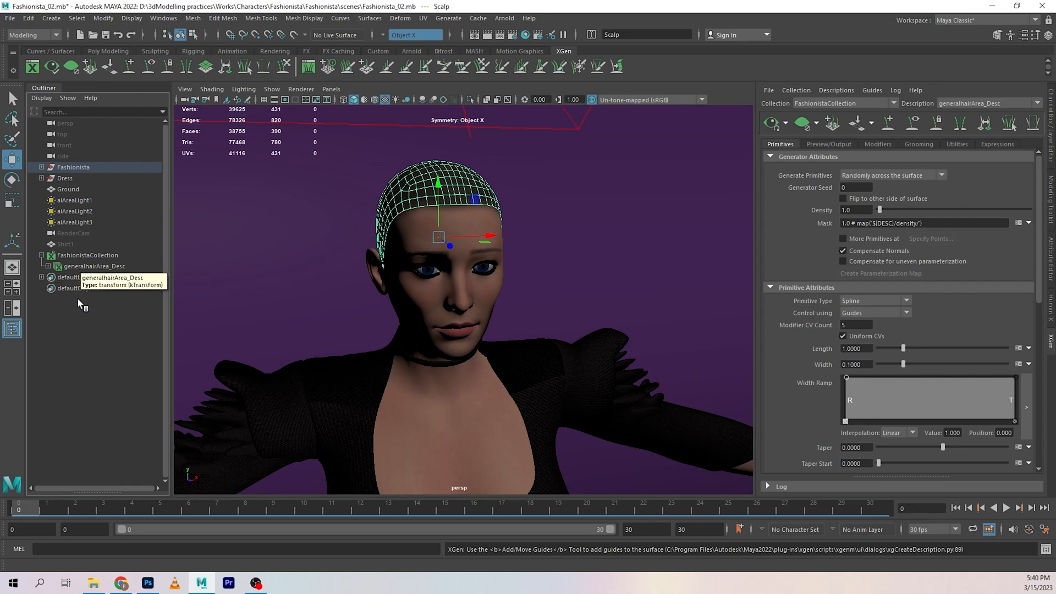
left_click(1036, 103)
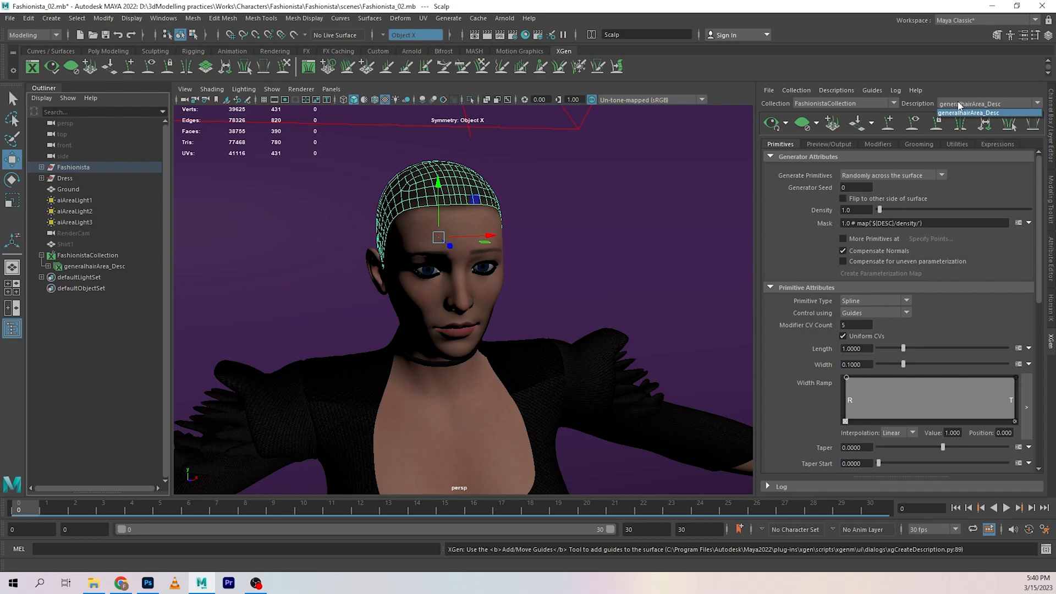
left_click(987, 112)
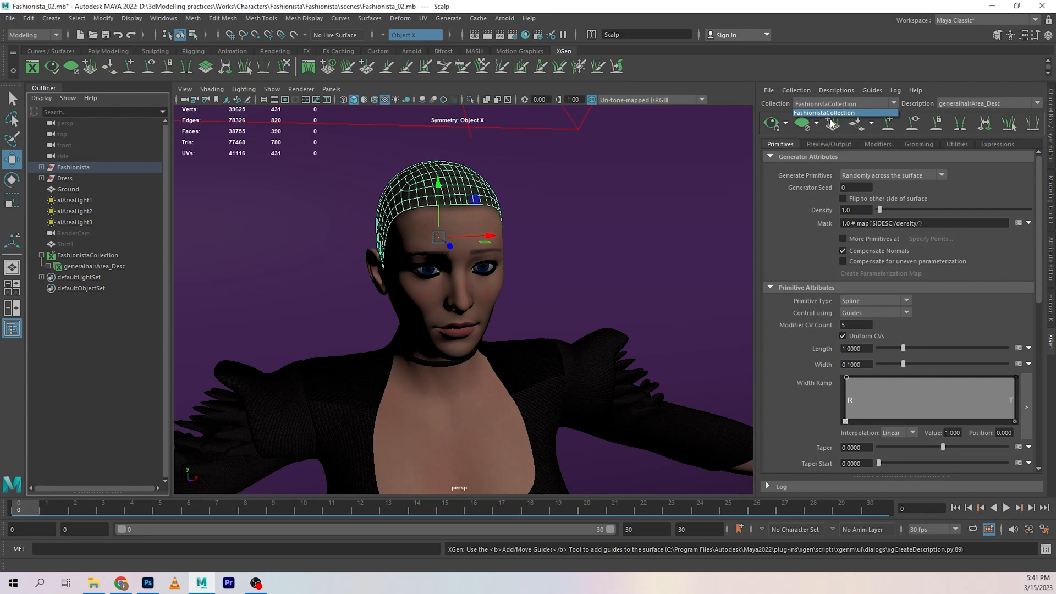
mouse_move(878, 117)
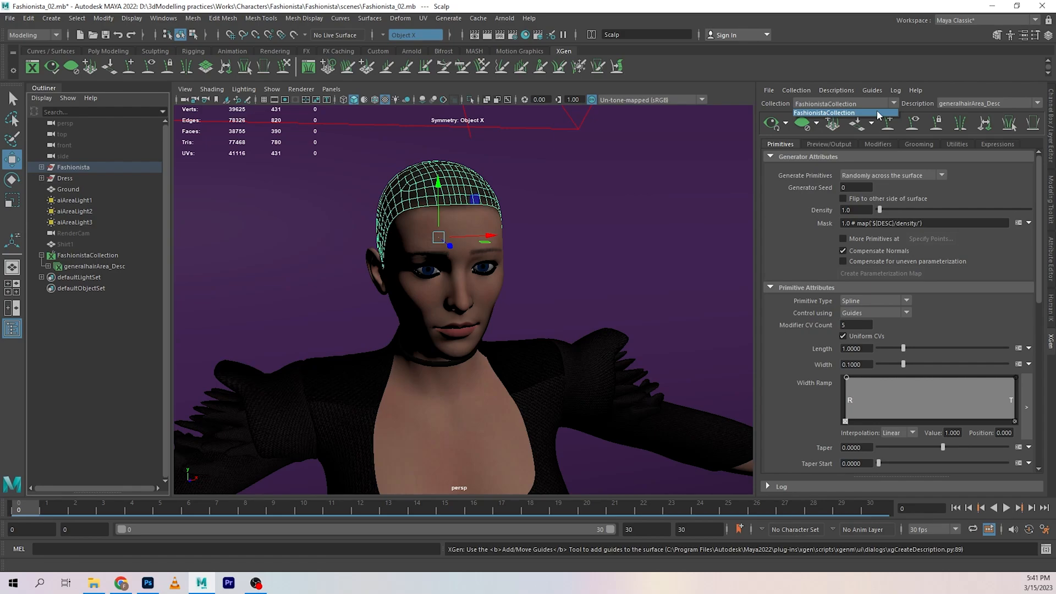
mouse_move(956, 103)
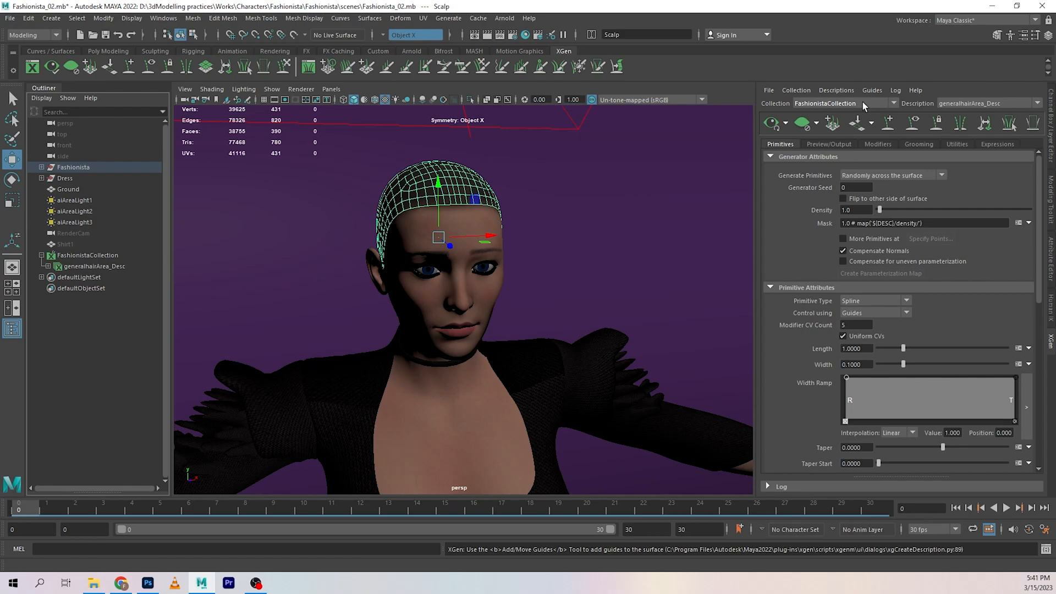
mouse_move(779, 113)
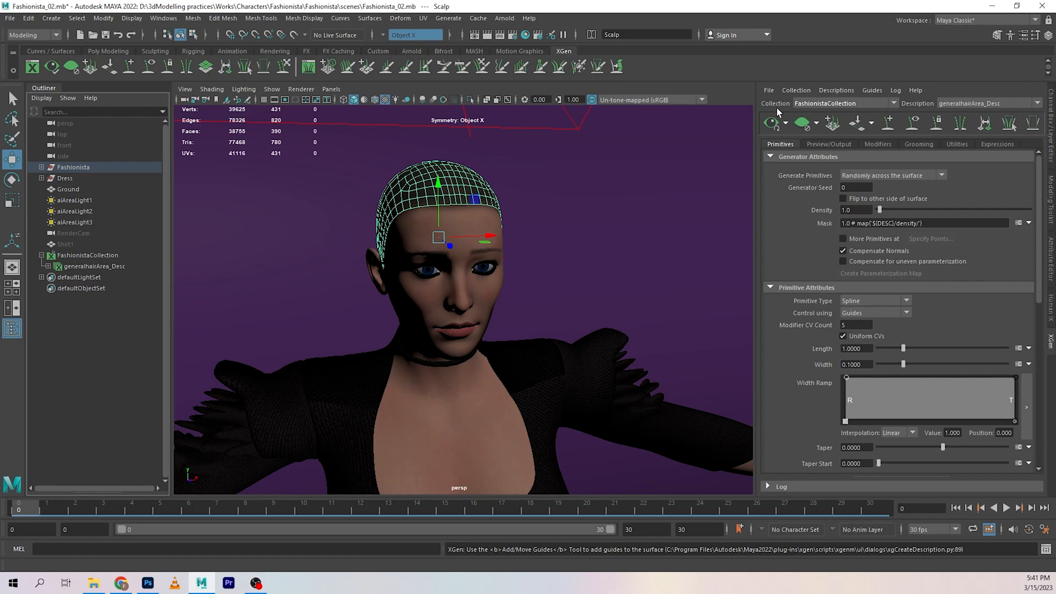